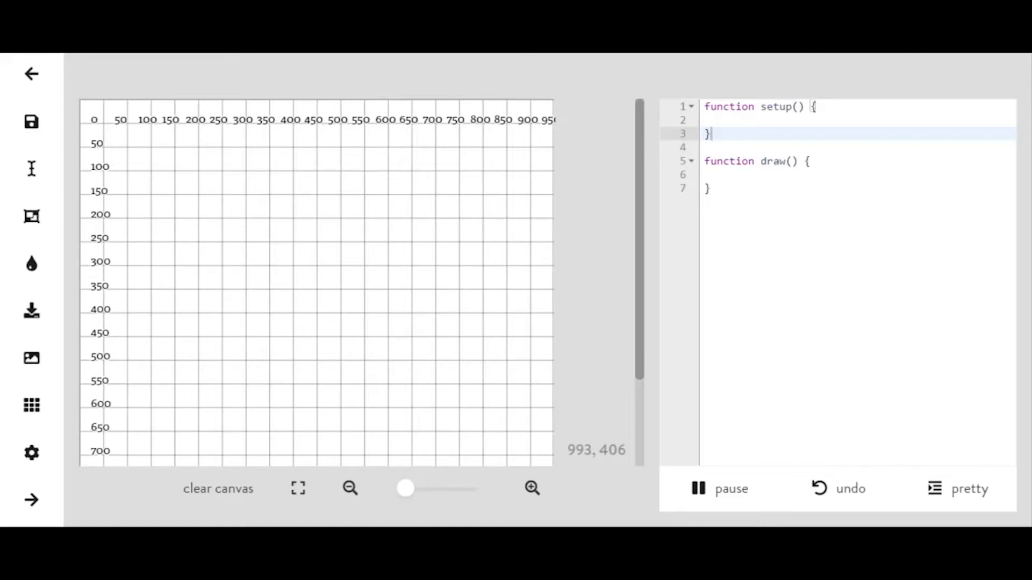
Declare var size = 10 and var change = random(0.75, 3) between setup and draw.
{"action": "key", "text": "Enter"}
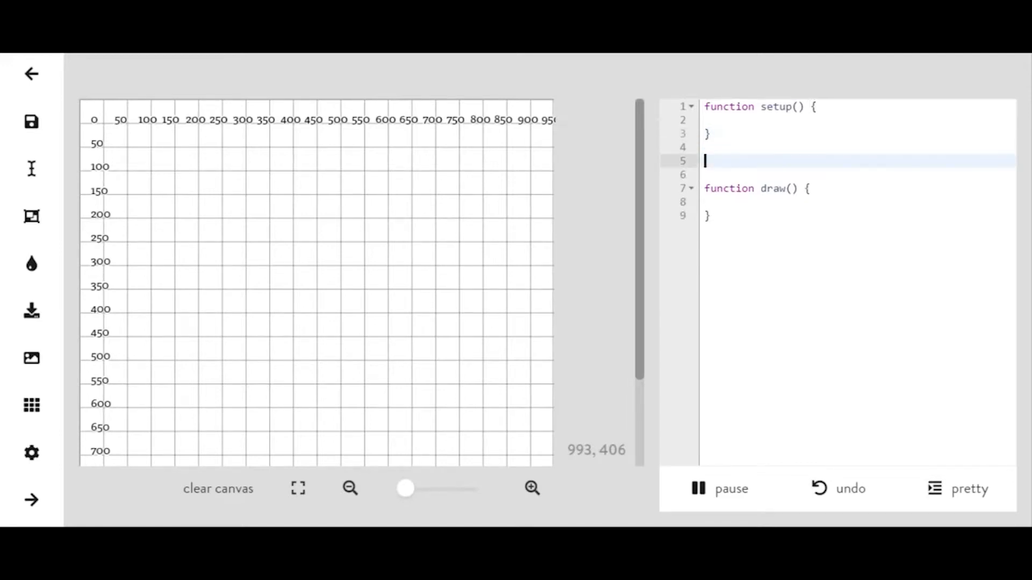
{"action": "type", "text": "var size = 10;"}
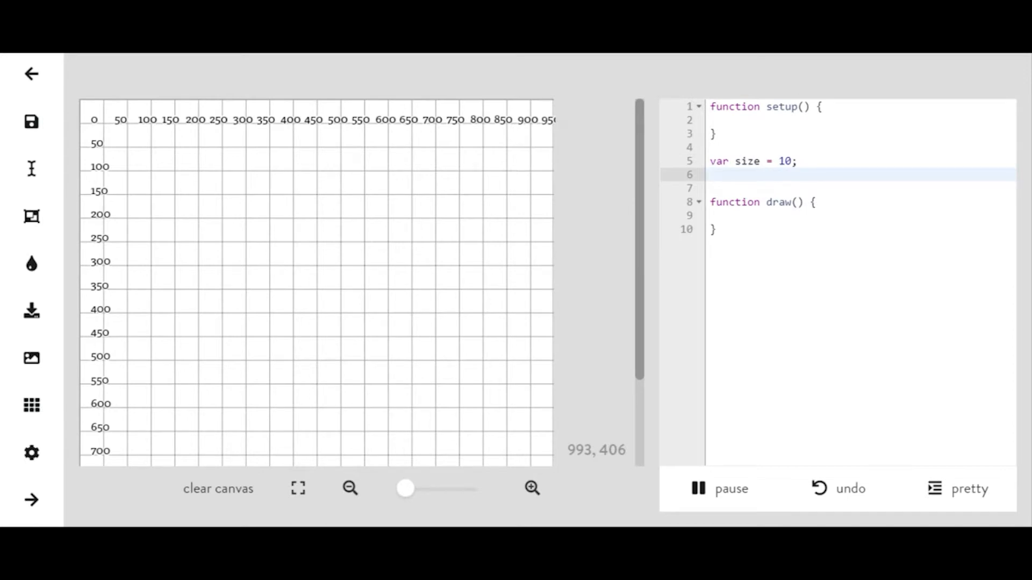
{"action": "left_click", "coordinate": [713, 174]}
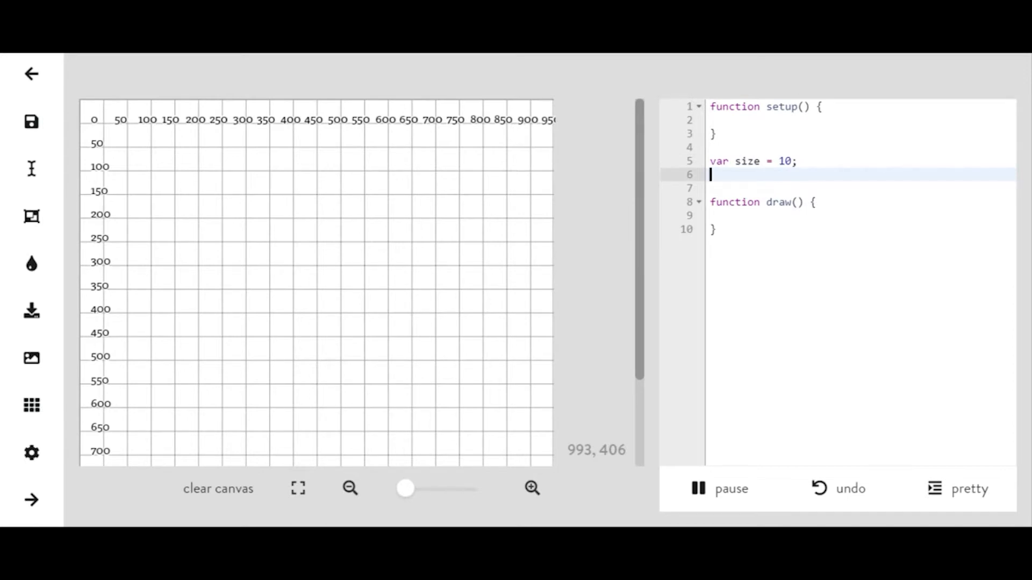
{"action": "type", "text": "var change ="}
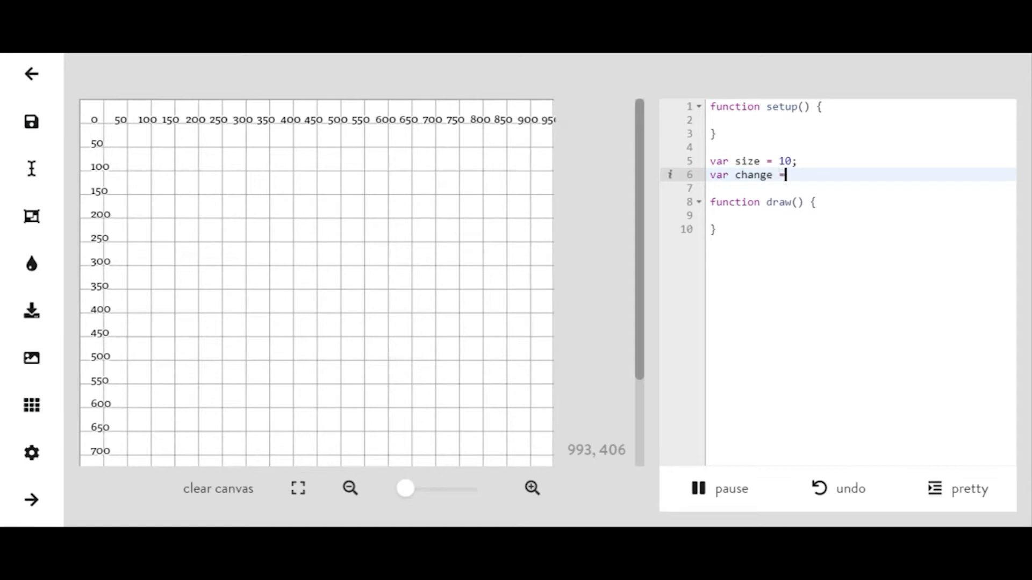
{"action": "type", "text": "random(0"}
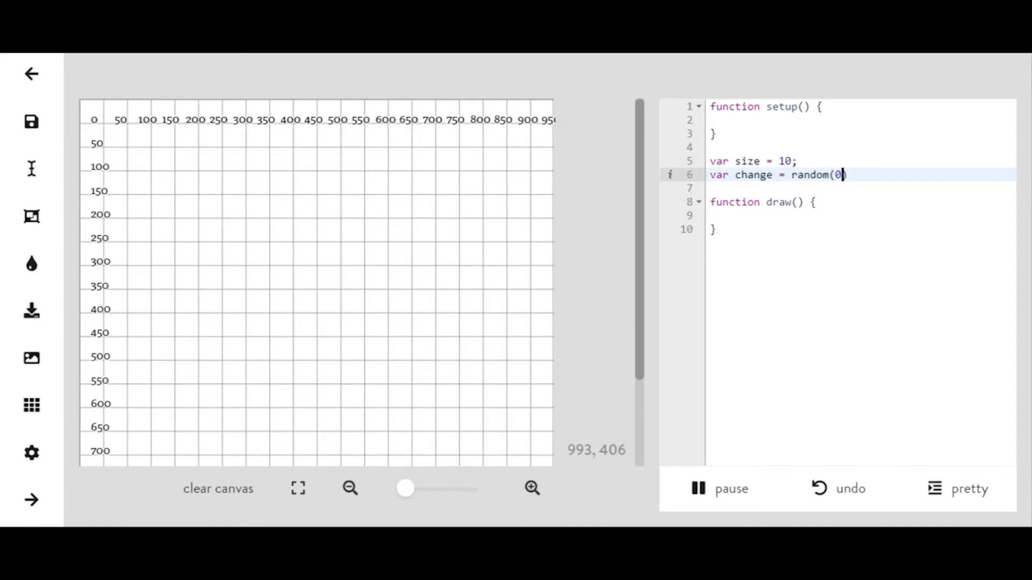
{"action": "type", "text": ".75,"}
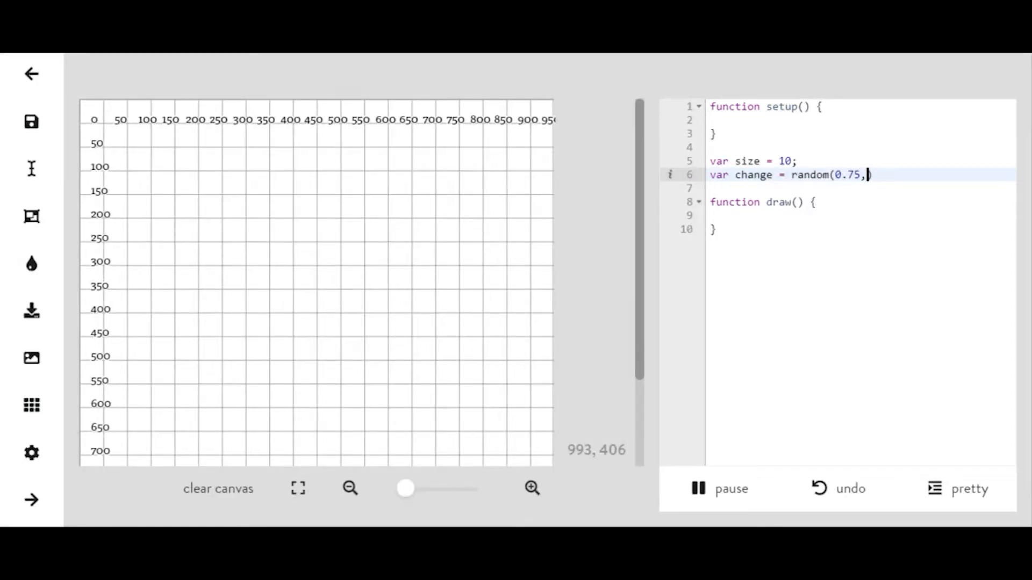
{"action": "type", "text": "3)"}
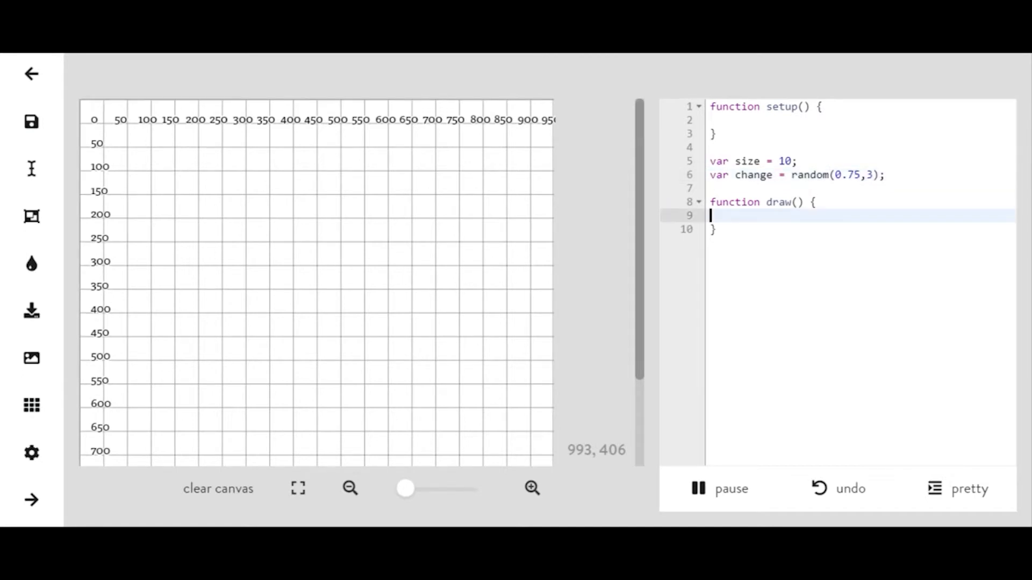
Add ellipse(500, 500, size, size); inside draw().
{"action": "type", "text": "ell"}
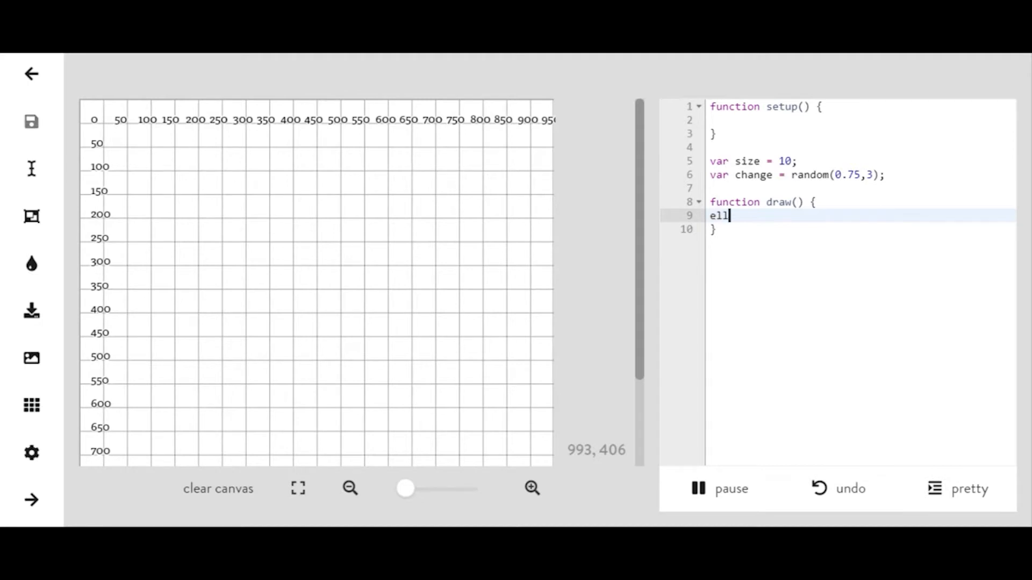
{"action": "type", "text": "ipse()"}
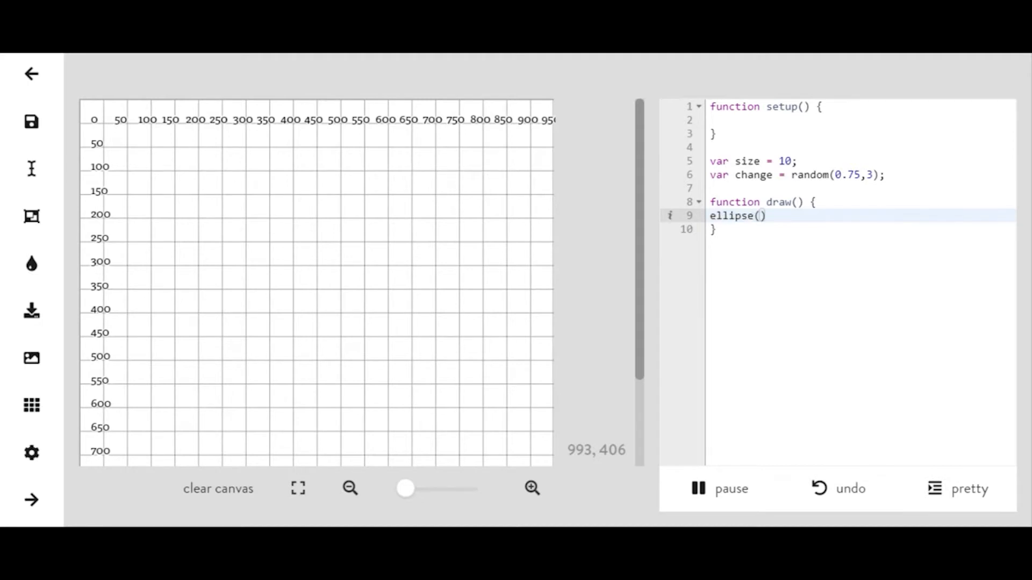
{"action": "type", "text": "500,"}
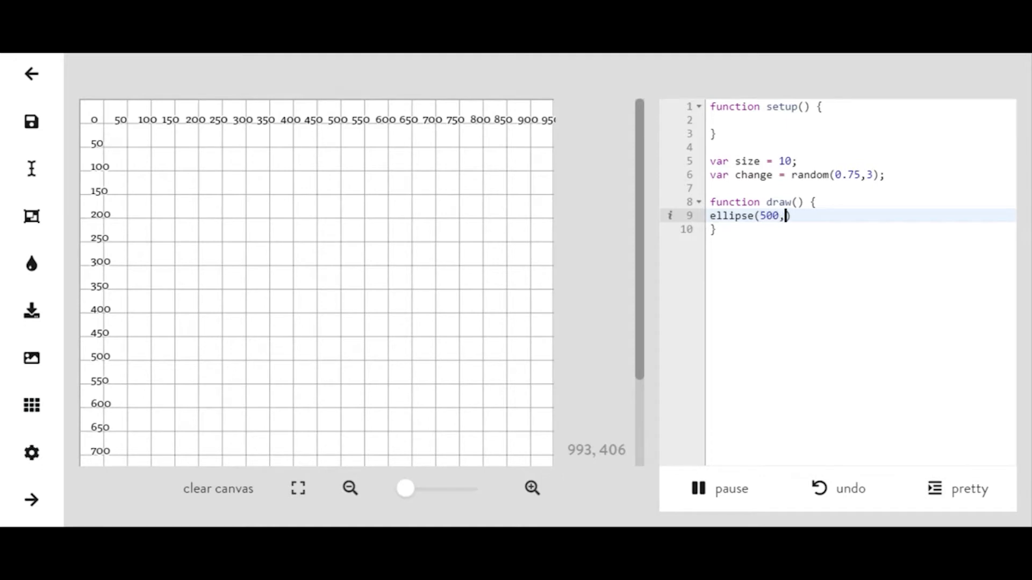
{"action": "type", "text": "500,size,size"}
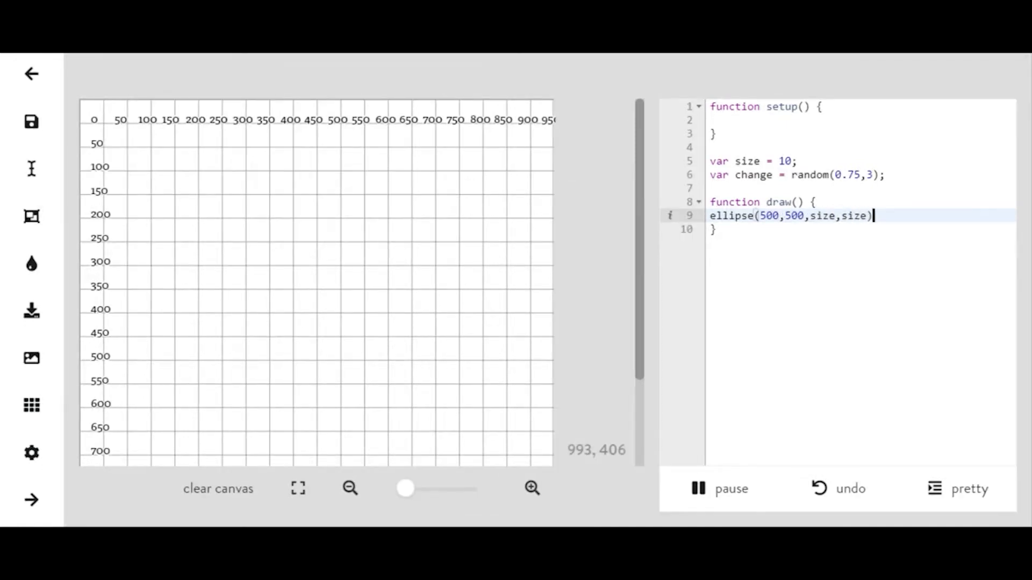
{"action": "type", "text": ";"}
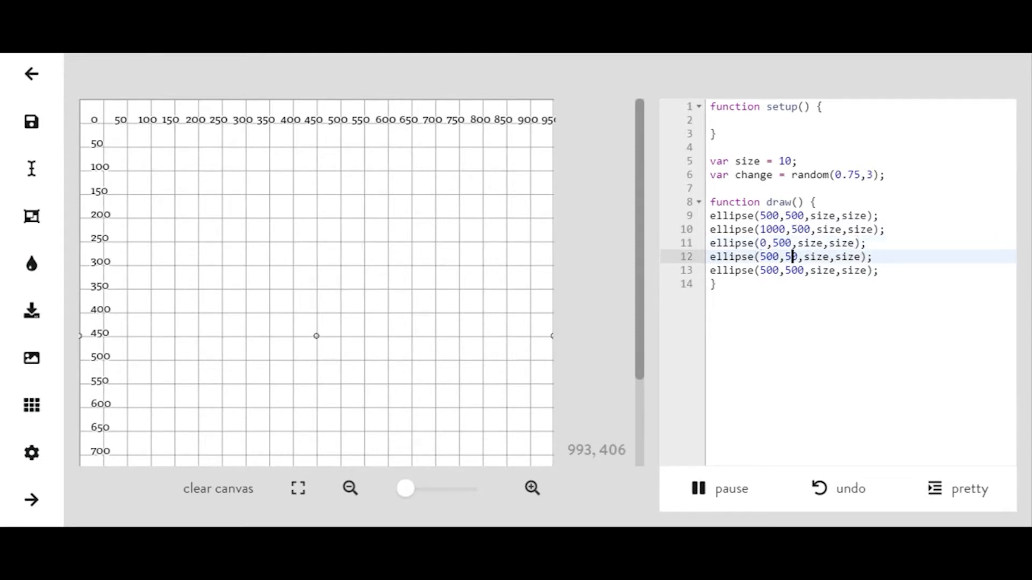
Place copied ellipse lines at 1000,500, 0,500, 500,0 and 500,1000.
{"action": "type", "text": "0"}
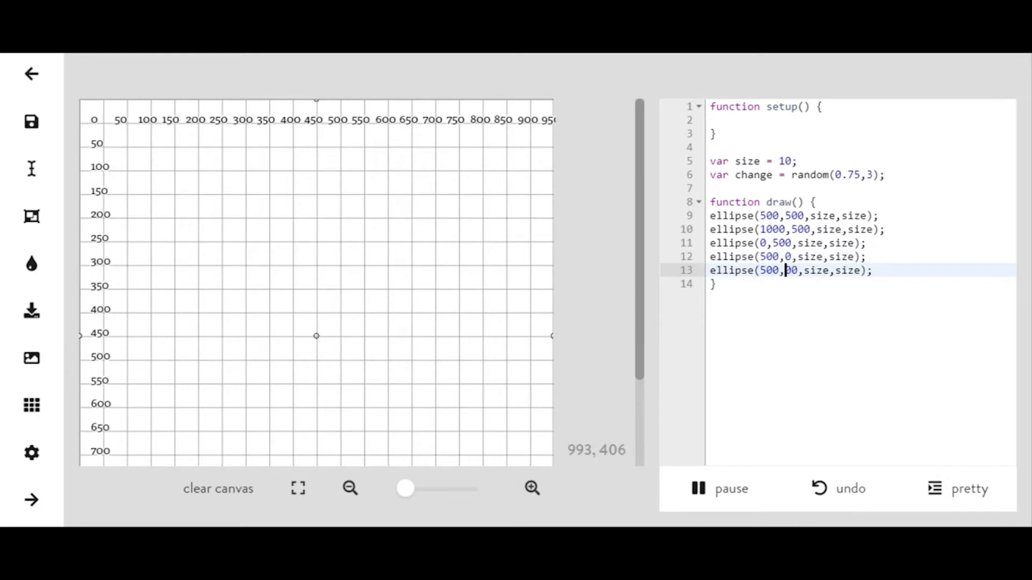
{"action": "type", "text": "1000"}
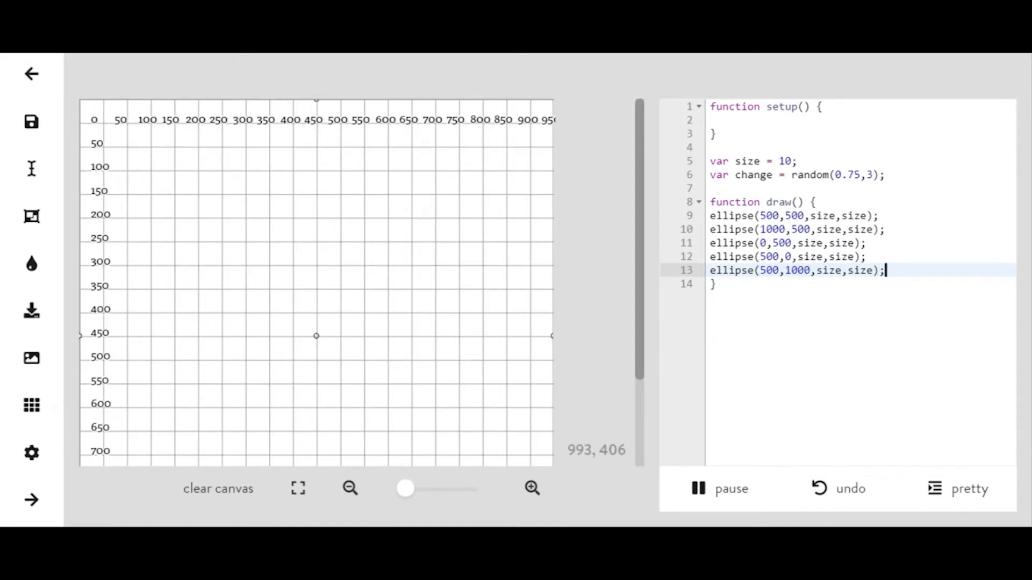
{"action": "key", "text": "Enter"}
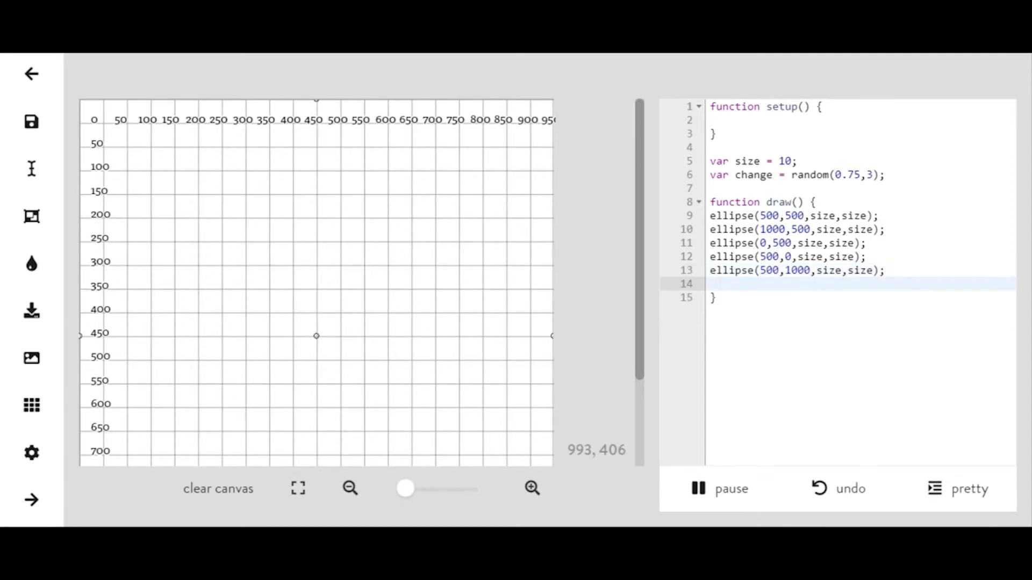
Paste ellipse lines and set their centres to 250,250, 750,250, 250,750 and 750,750.
{"action": "key", "text": "Enter"}
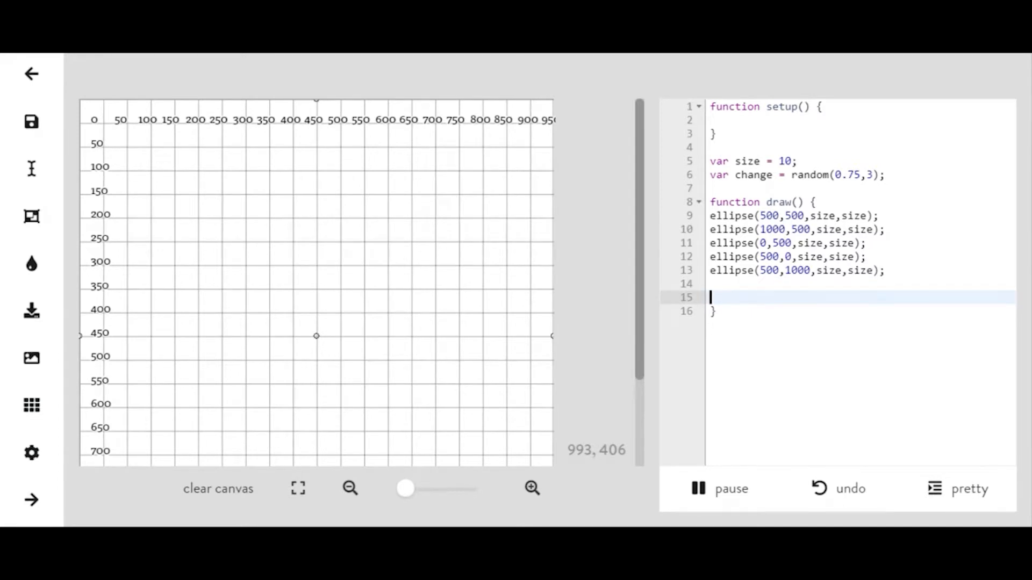
{"action": "type", "text": "ellipse(500,500,size,size);"}
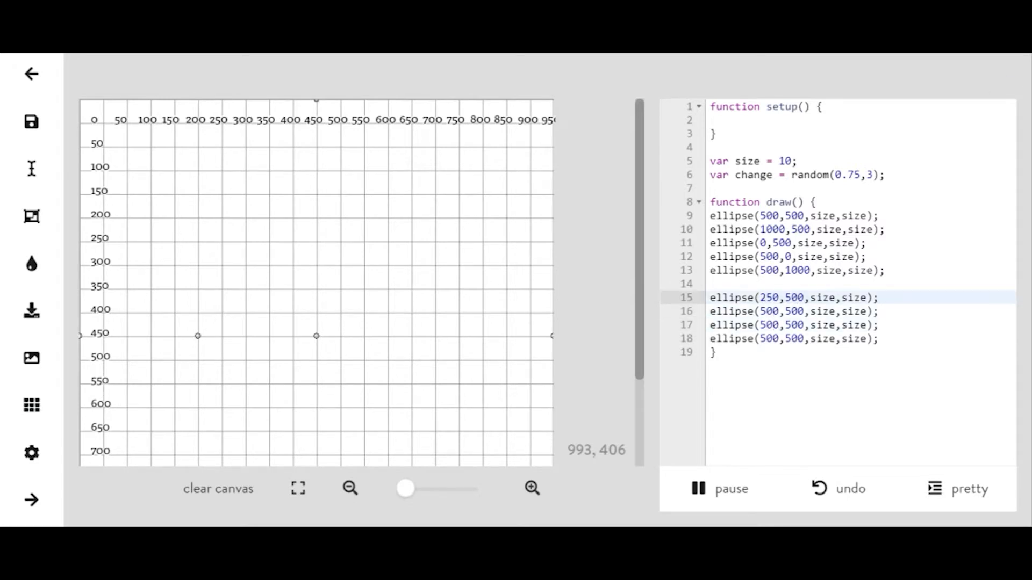
{"action": "type", "text": "250"}
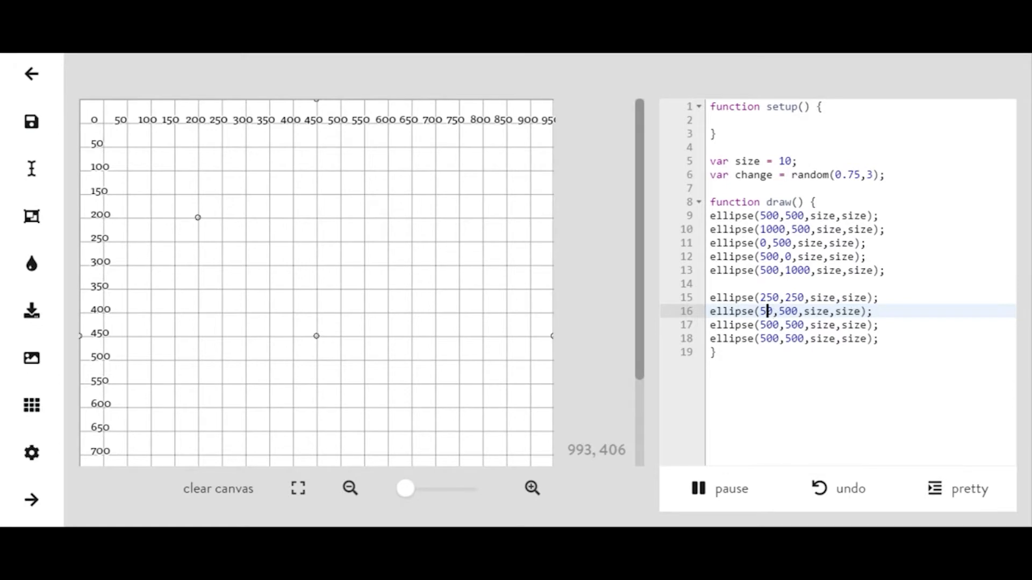
{"action": "type", "text": "750"}
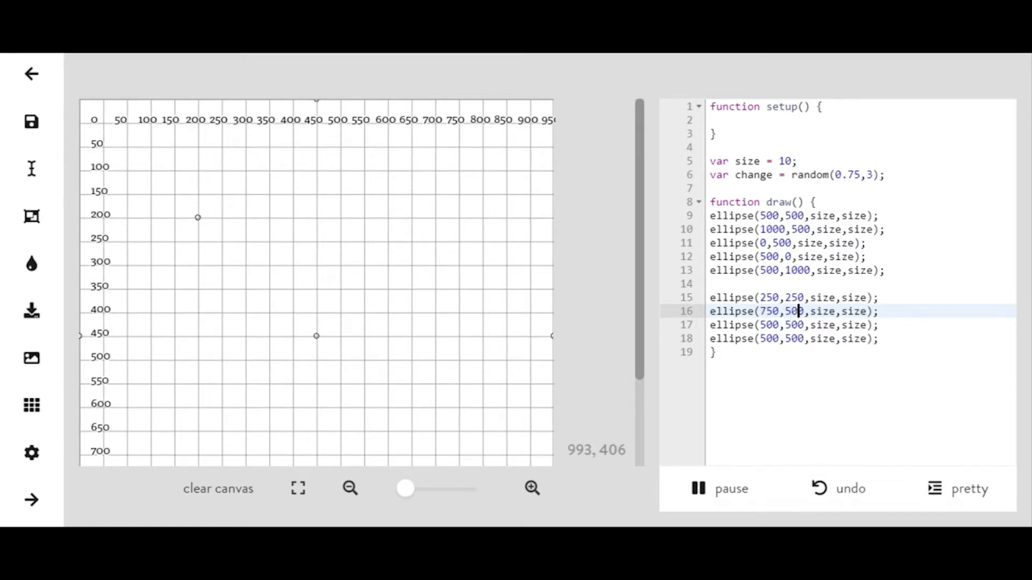
{"action": "type", "text": "250"}
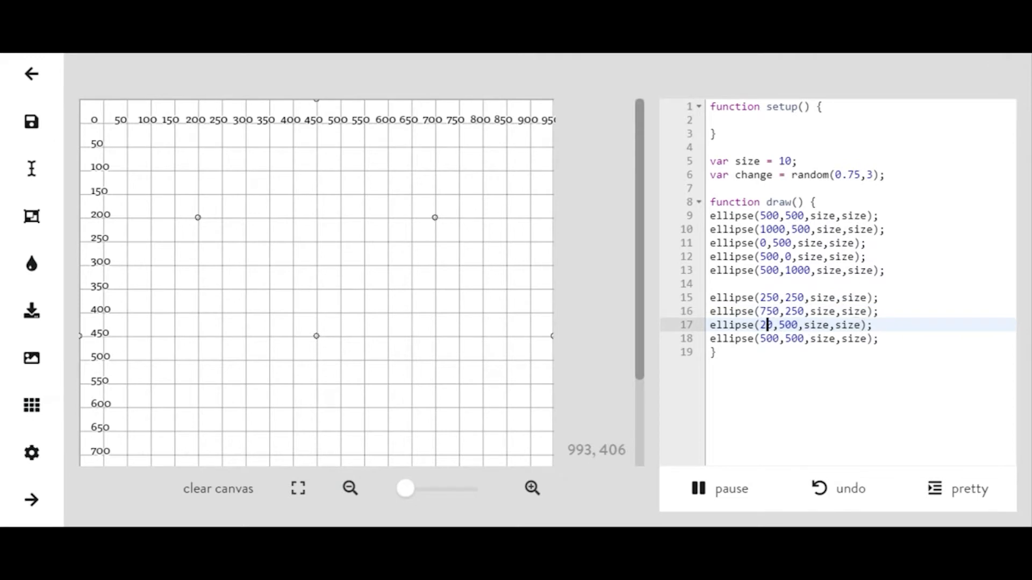
{"action": "type", "text": "50"}
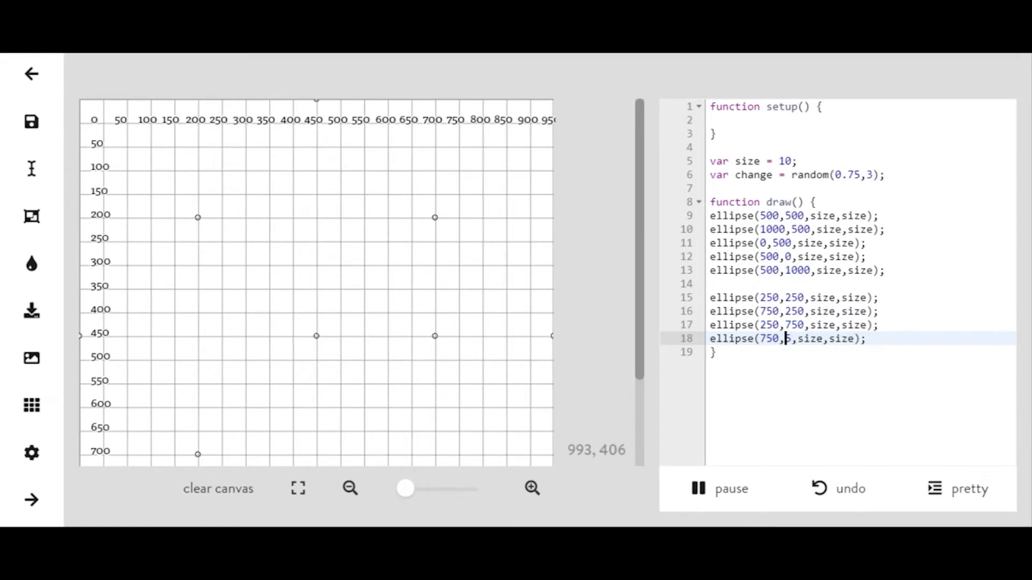
{"action": "type", "text": "50"}
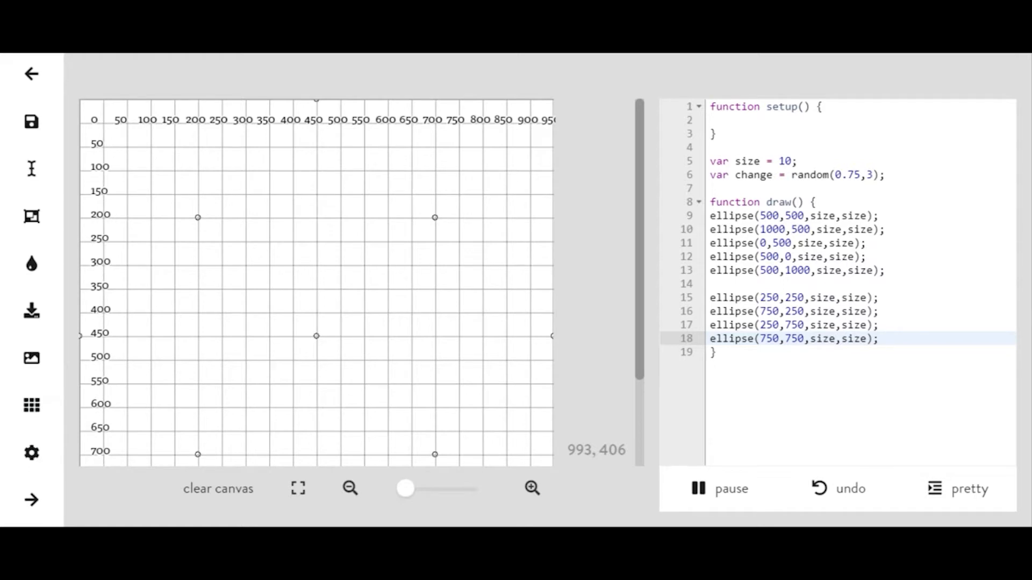
{"action": "key", "text": "Enter"}
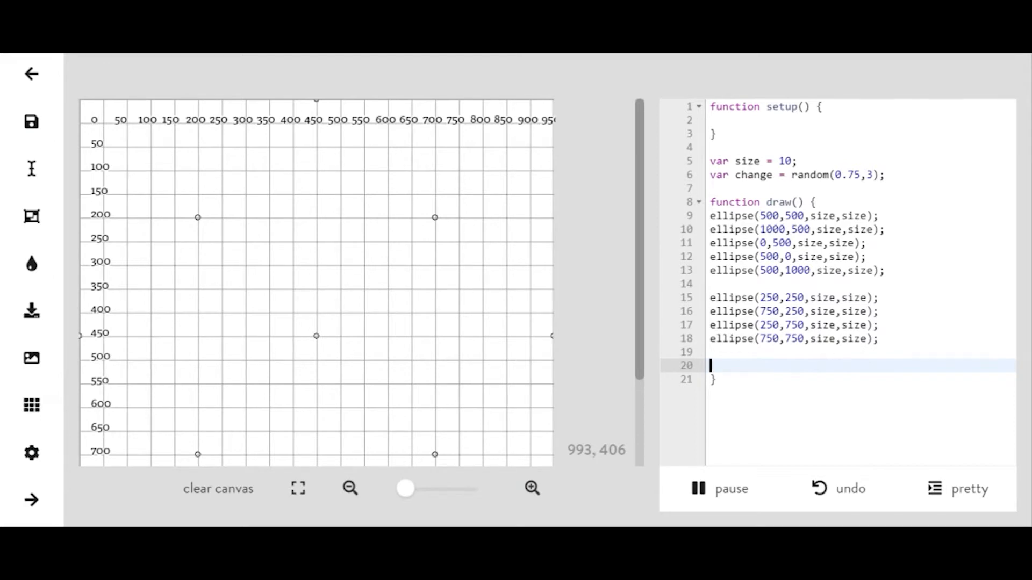
Paste four ellipse lines and edit them to corner coordinates 0,0, 1000,0, 0,1000, 1000,1000.
{"action": "type", "text": "ellipse(500,500,size,size);"}
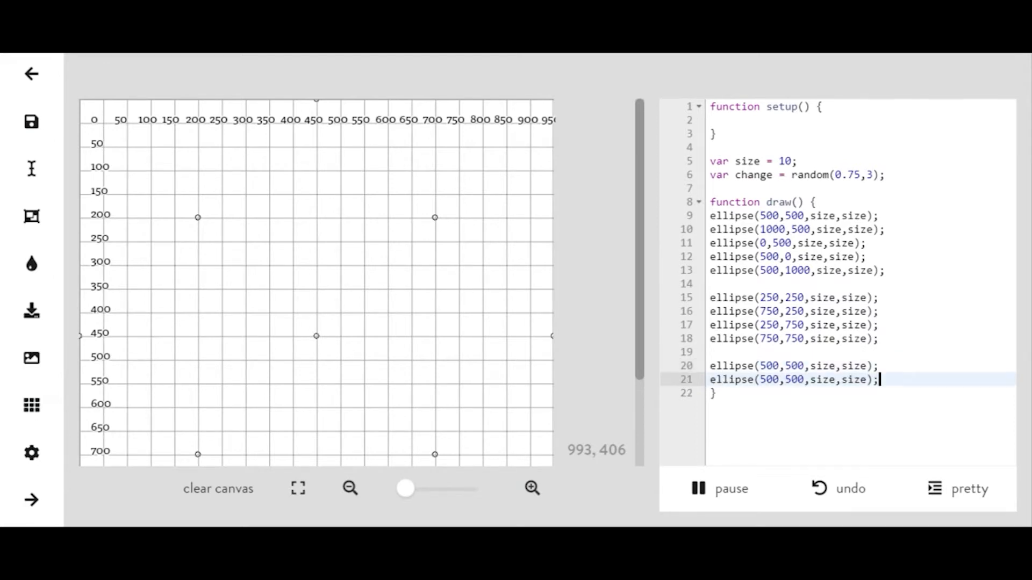
{"action": "type", "text": "ellipse(500,500,size,size);"}
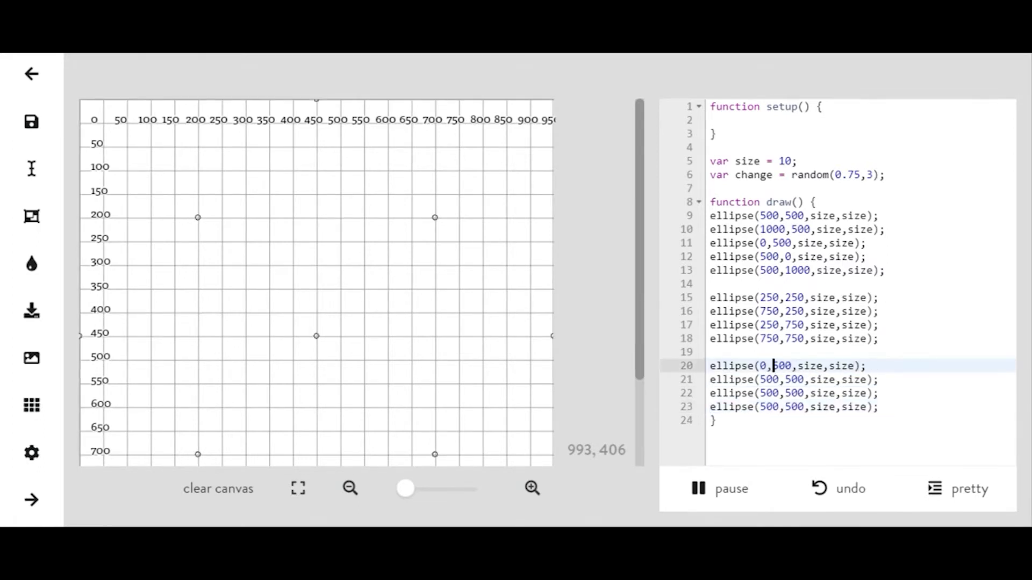
{"action": "key", "text": "Backspace"}
{"action": "type", "text": "1"}
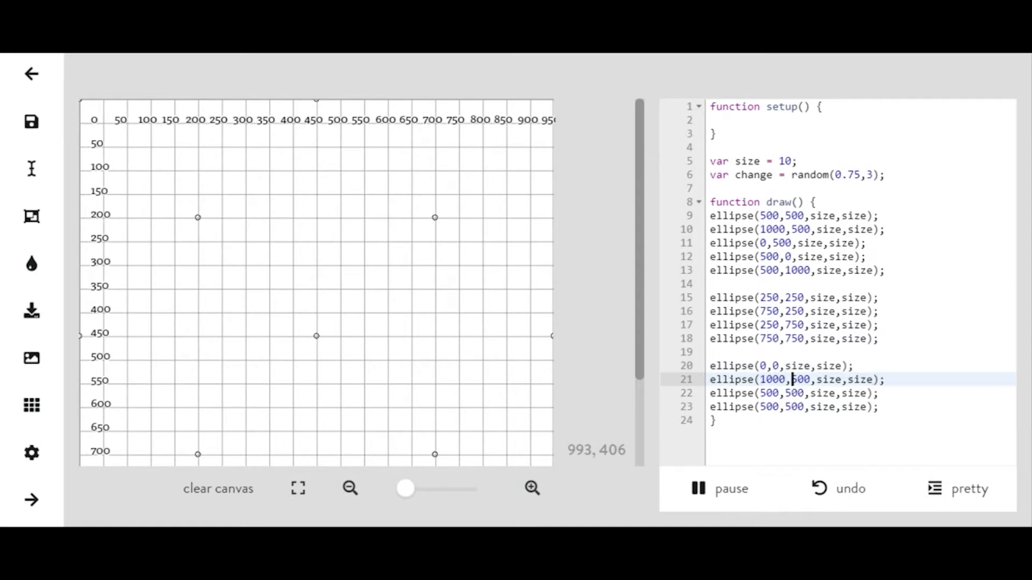
{"action": "type", "text": "0"}
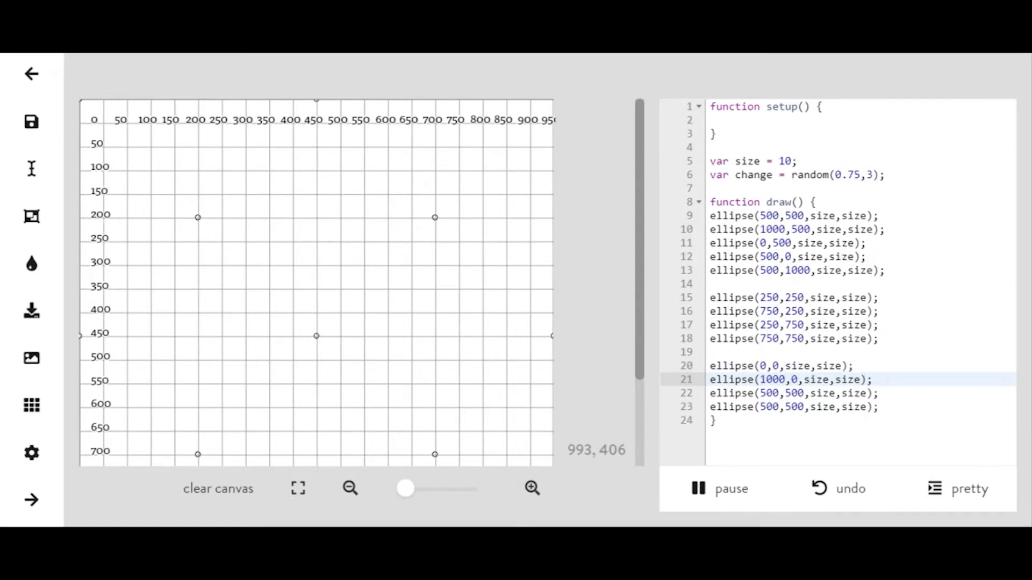
{"action": "left_click", "coordinate": [785, 394]}
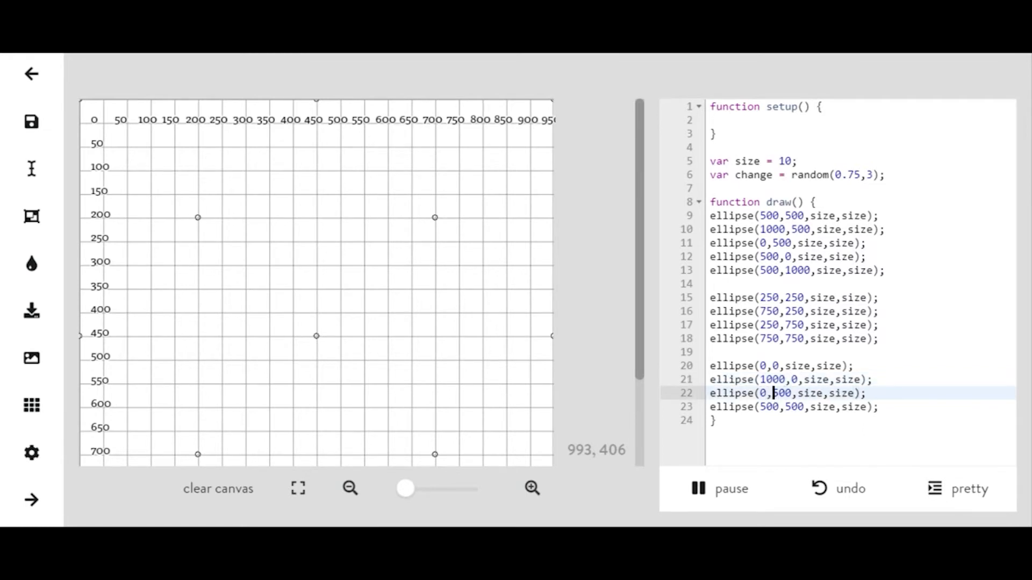
{"action": "type", "text": "1000"}
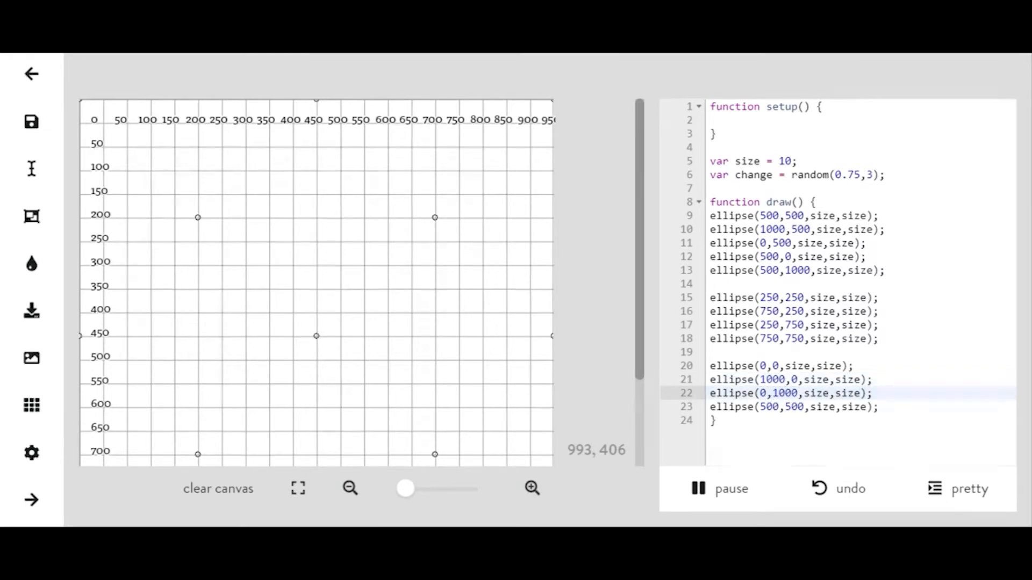
{"action": "left_click", "coordinate": [766, 407]}
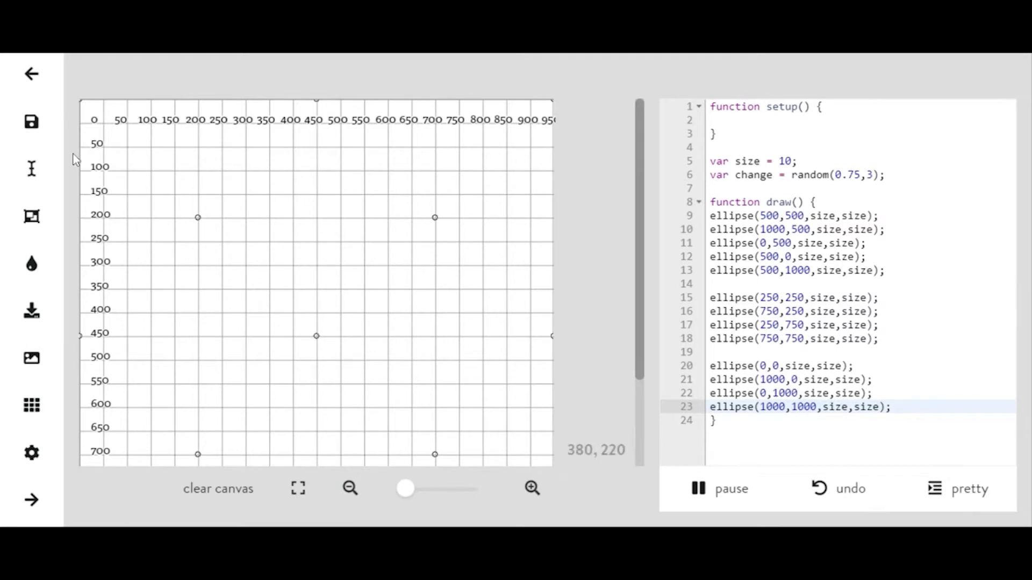
{"action": "mouse_move", "coordinate": [253, 434]}
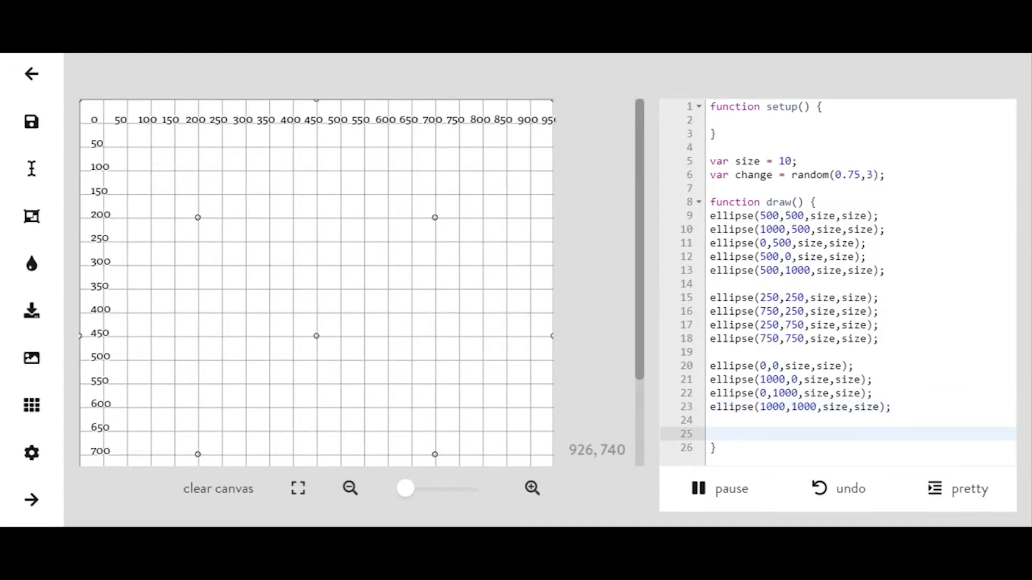
End draw() with size = size + change;.
{"action": "type", "text": "size -"}
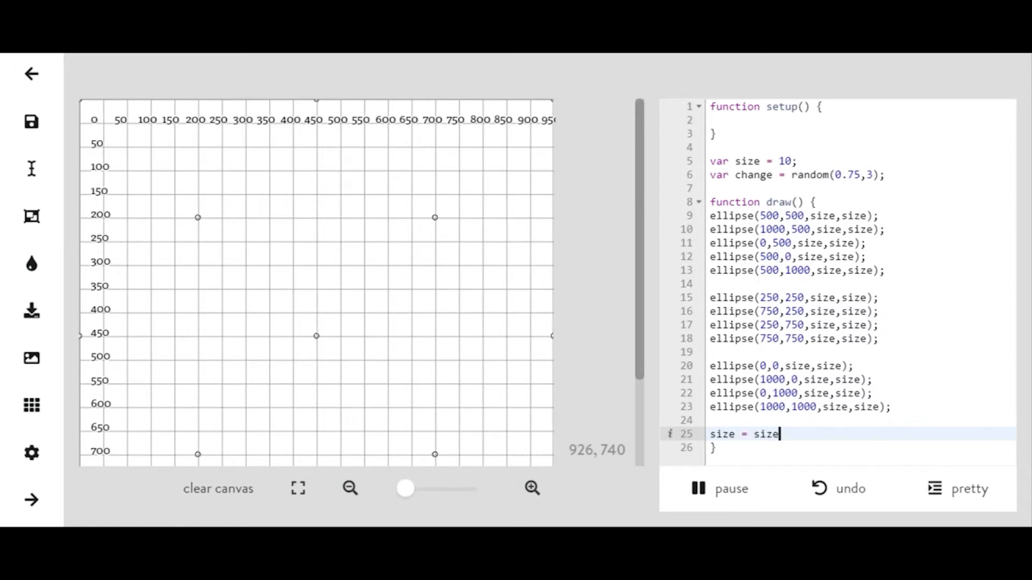
{"action": "type", "text": "+ change"}
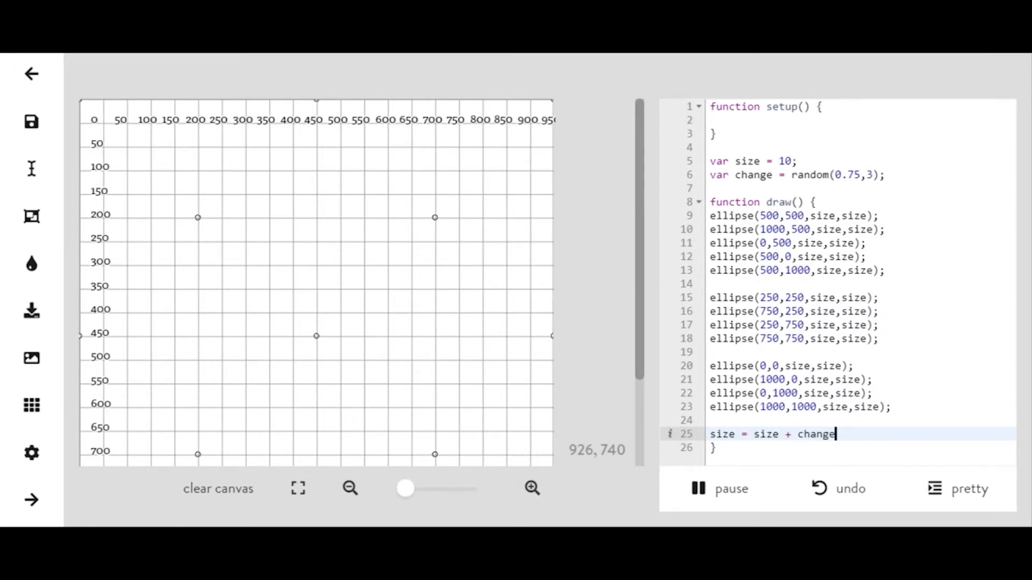
{"action": "type", "text": ";"}
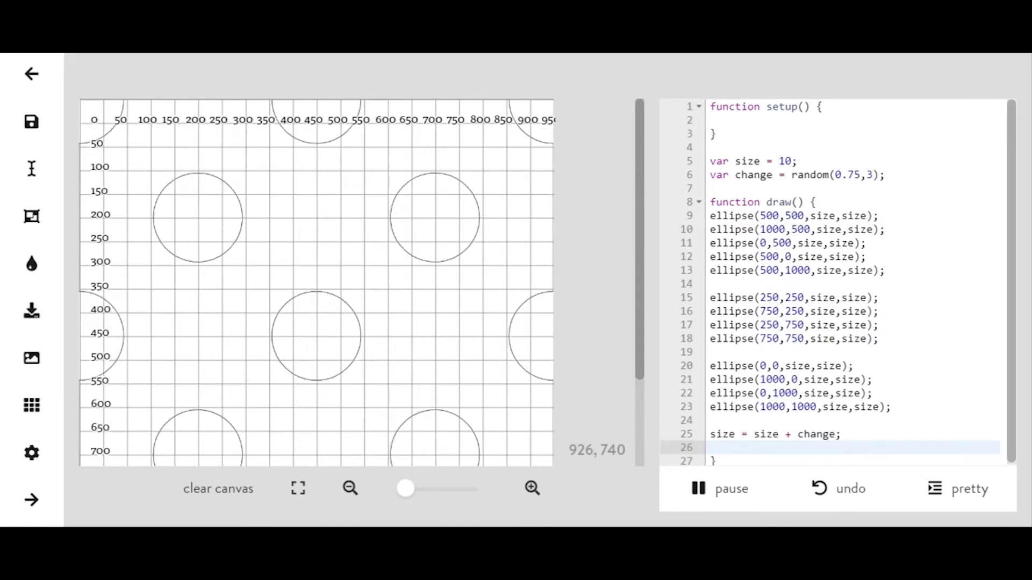
Add if(size>2500 || size<6){ change = -change } below the size update.
{"action": "type", "text": "if(size)"}
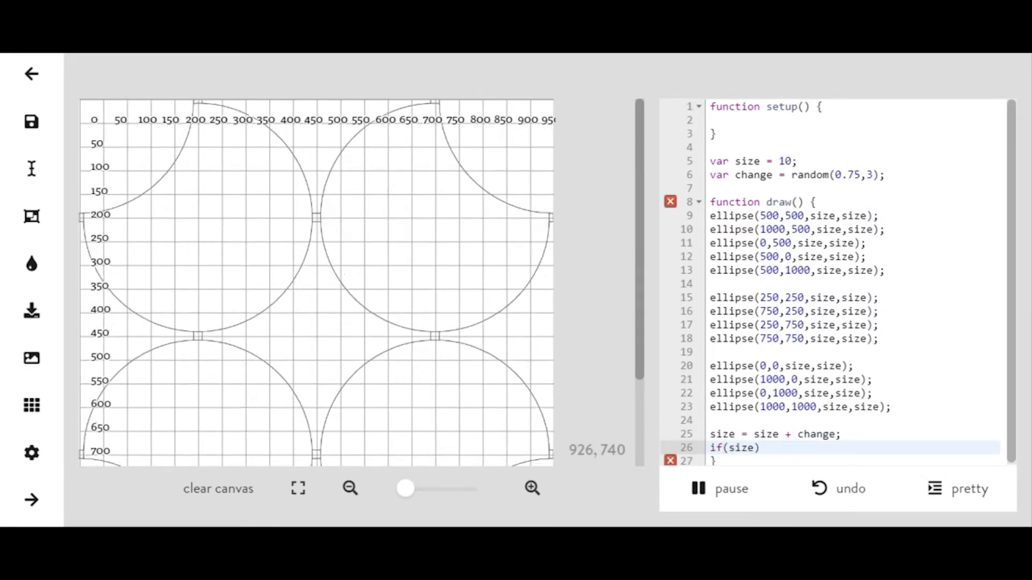
{"action": "type", "text": ">2500"}
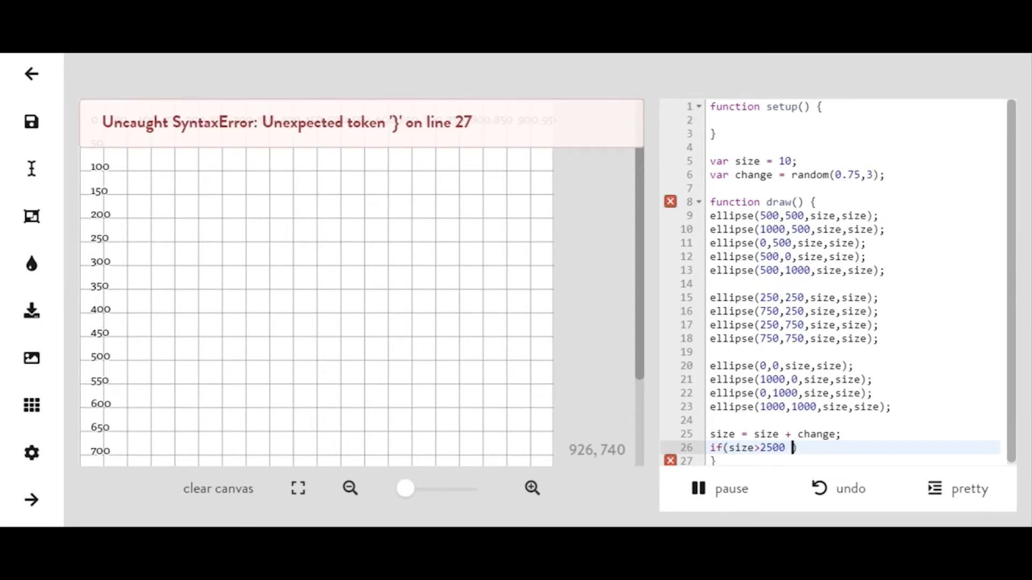
{"action": "type", "text": "|| size"}
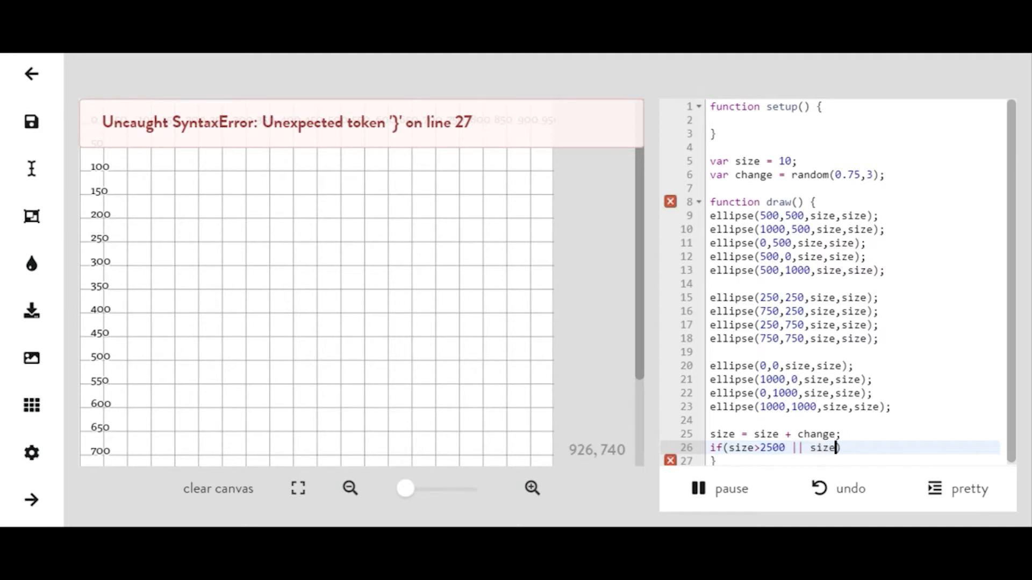
{"action": "type", "text": "<"}
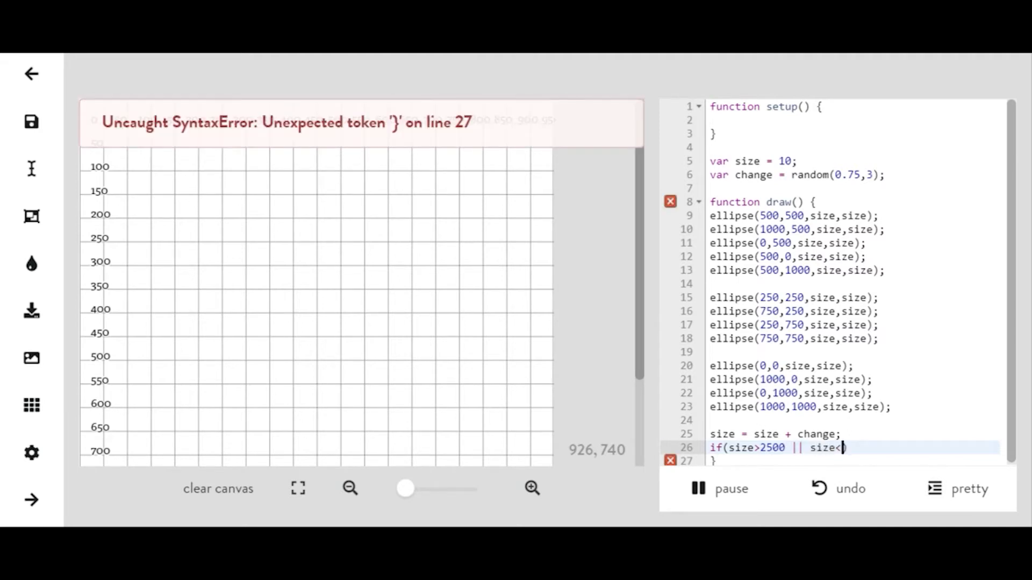
{"action": "type", "text": "6)"}
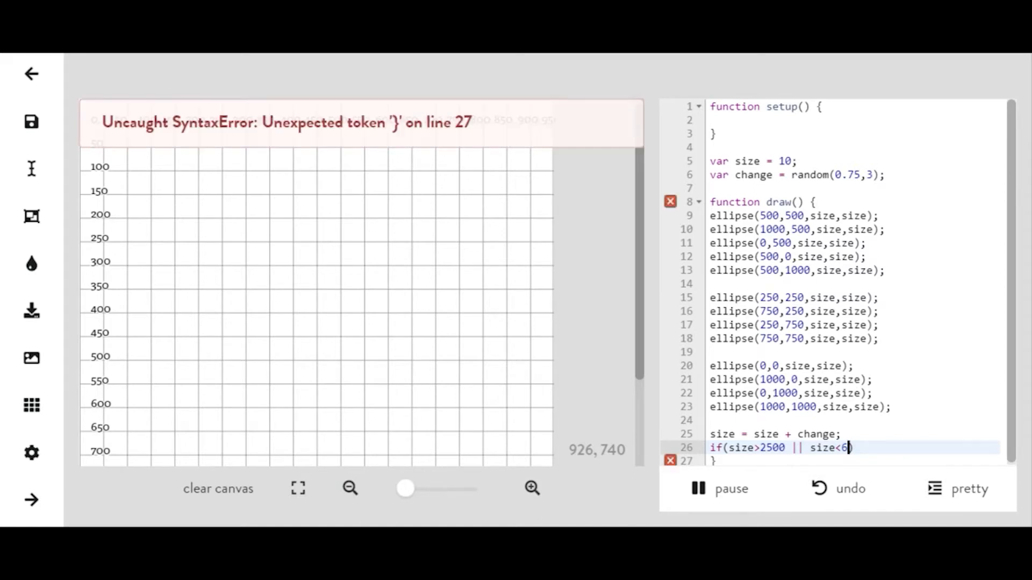
{"action": "type", "text": ")"}
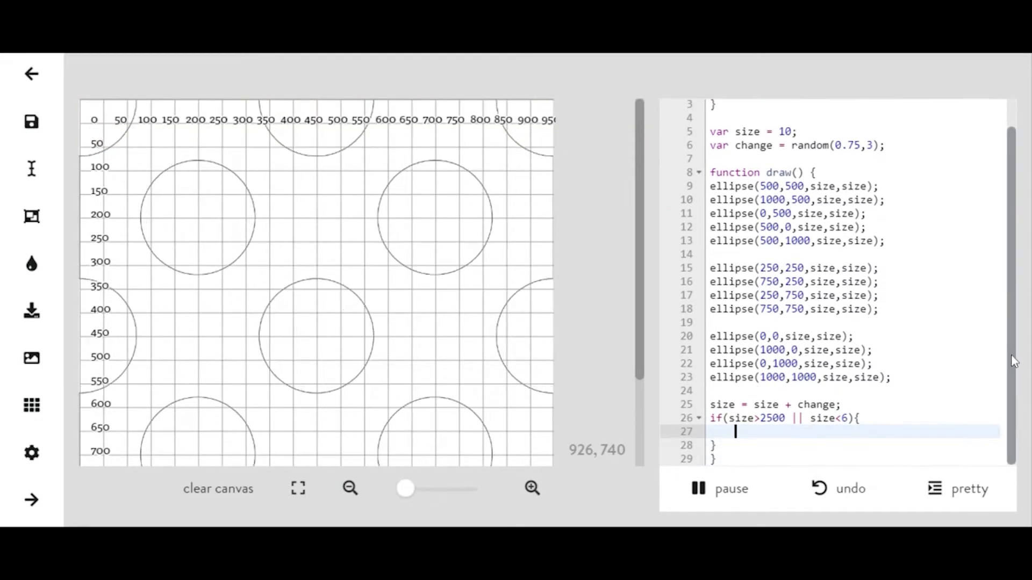
{"action": "type", "text": "change = -c"}
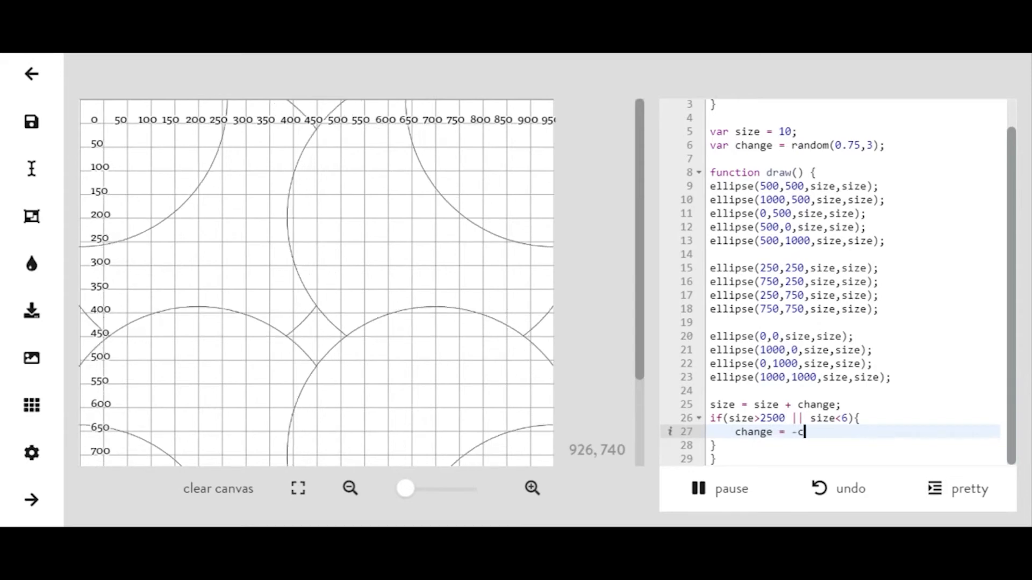
{"action": "type", "text": "hange"}
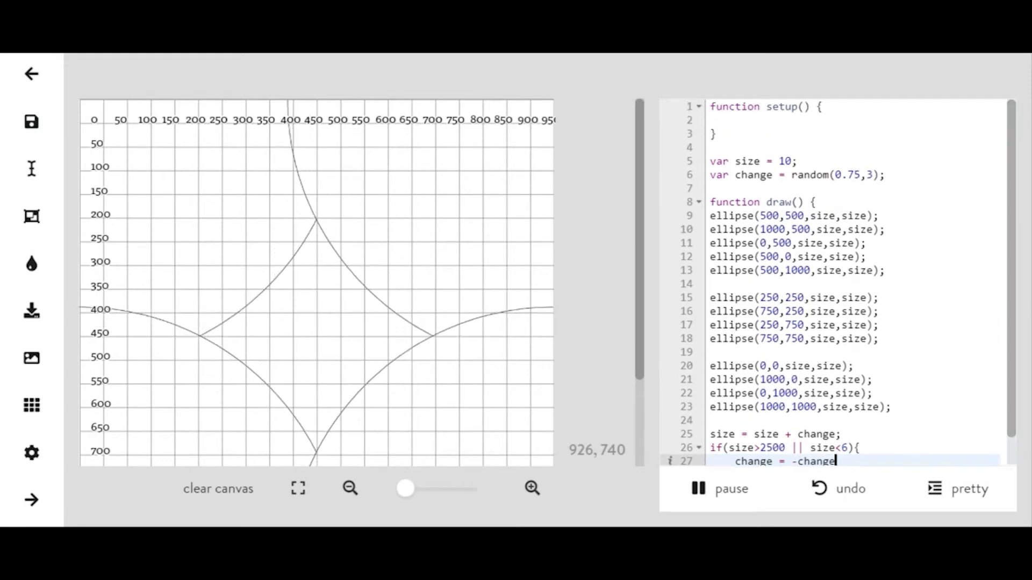
Declare var r, var g and var b, each set to random(200).
{"action": "type", "text": "var r"}
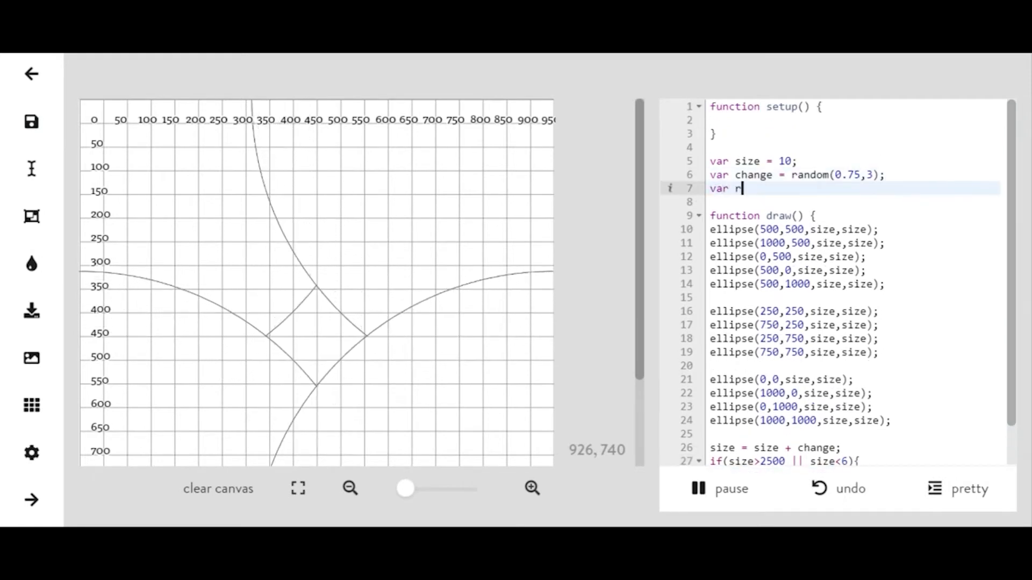
{"action": "type", "text": "= r"}
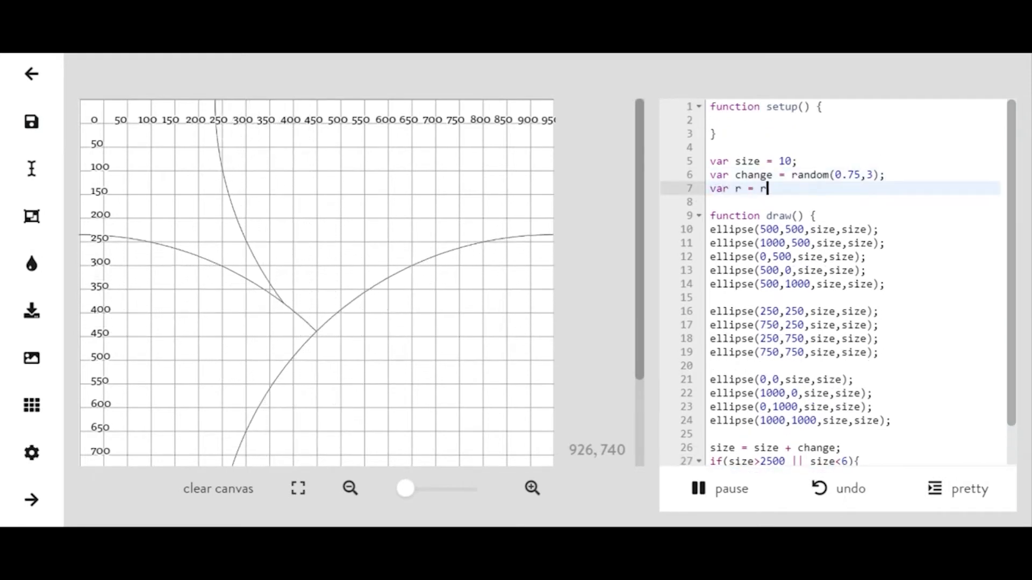
{"action": "type", "text": "andom(2)"}
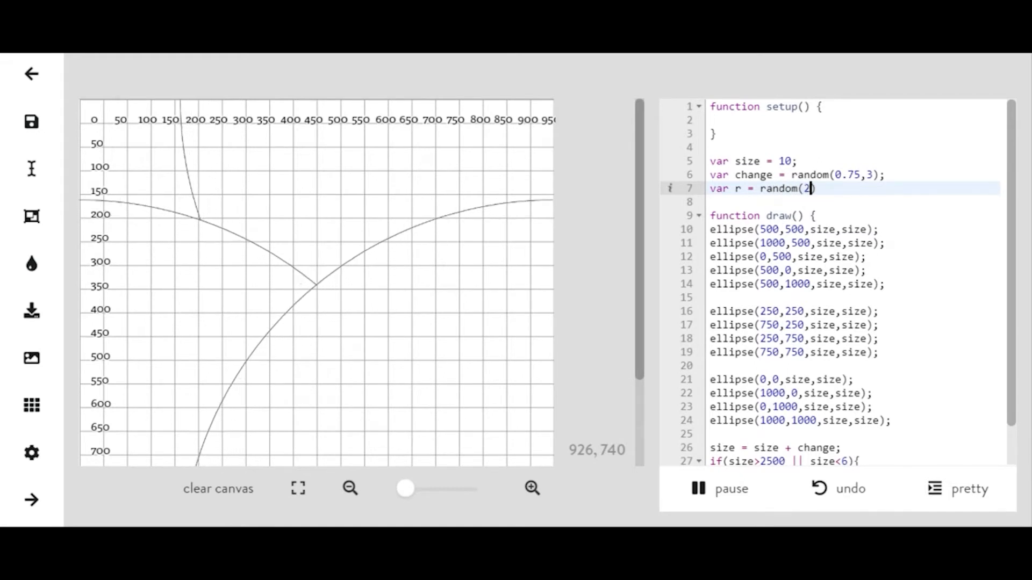
{"action": "type", "text": "00);"}
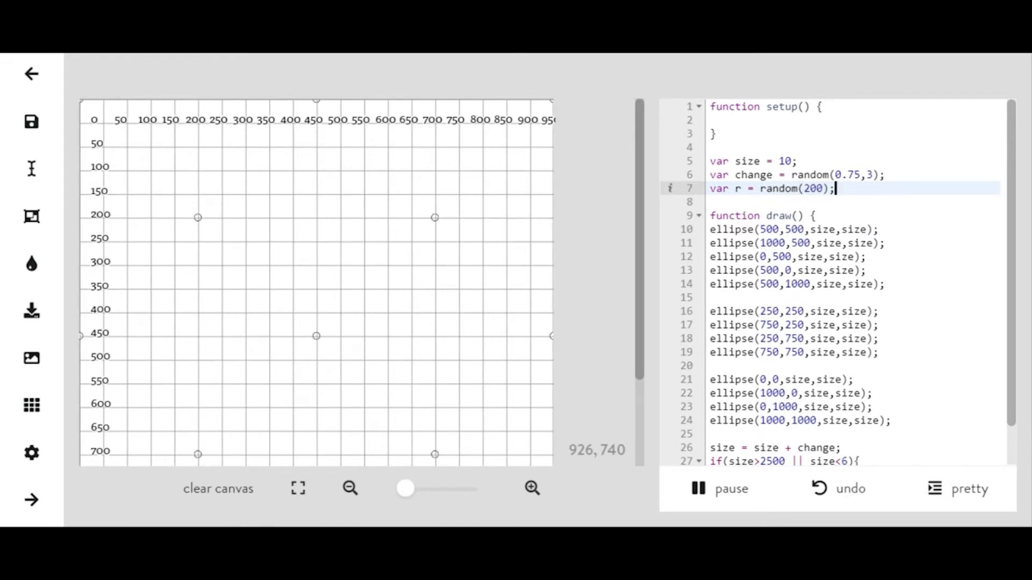
{"action": "type", "text": "var g = random(200);"}
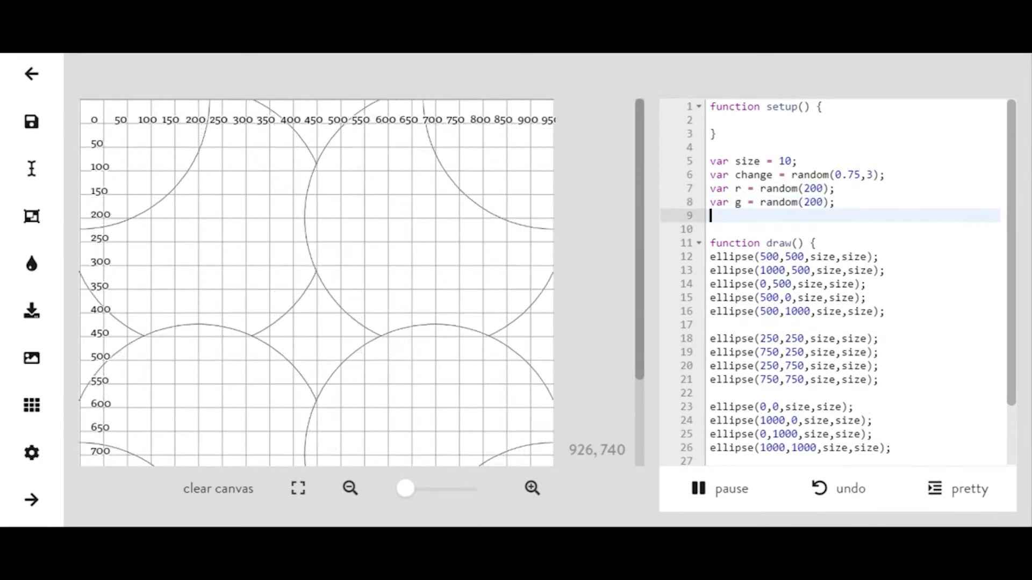
{"action": "type", "text": "var b"}
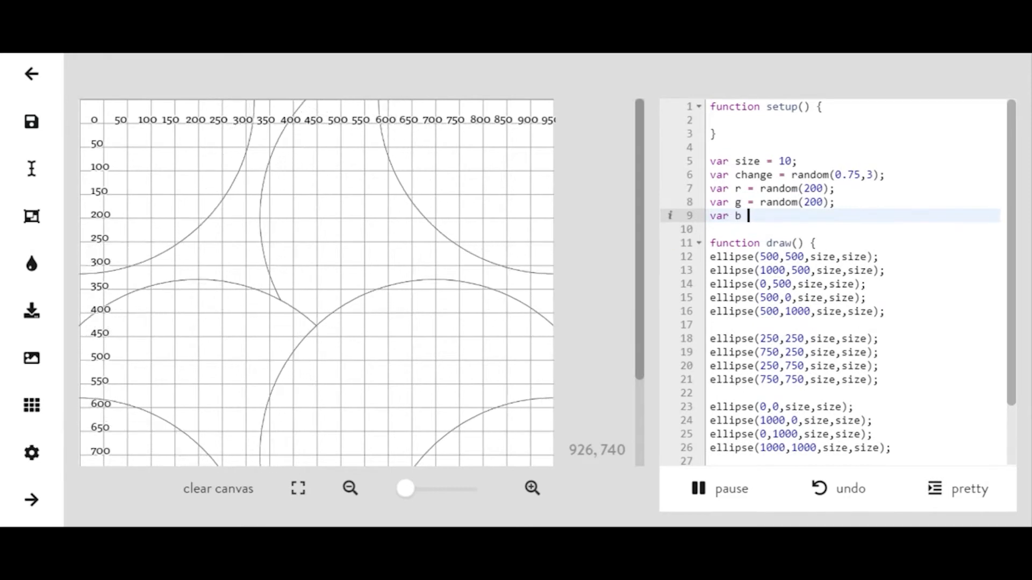
{"action": "type", "text": "= random()"}
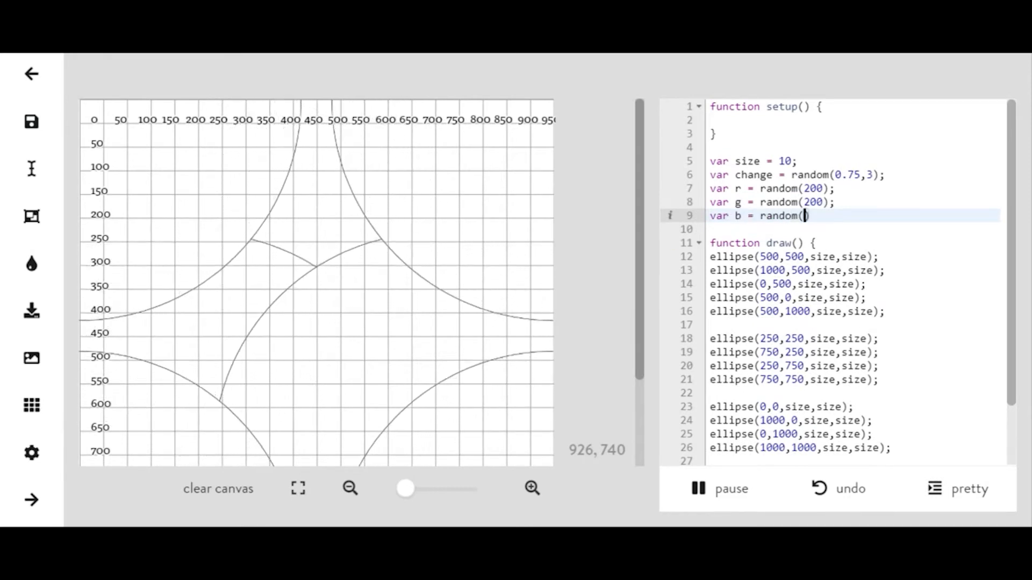
{"action": "type", "text": "200);"}
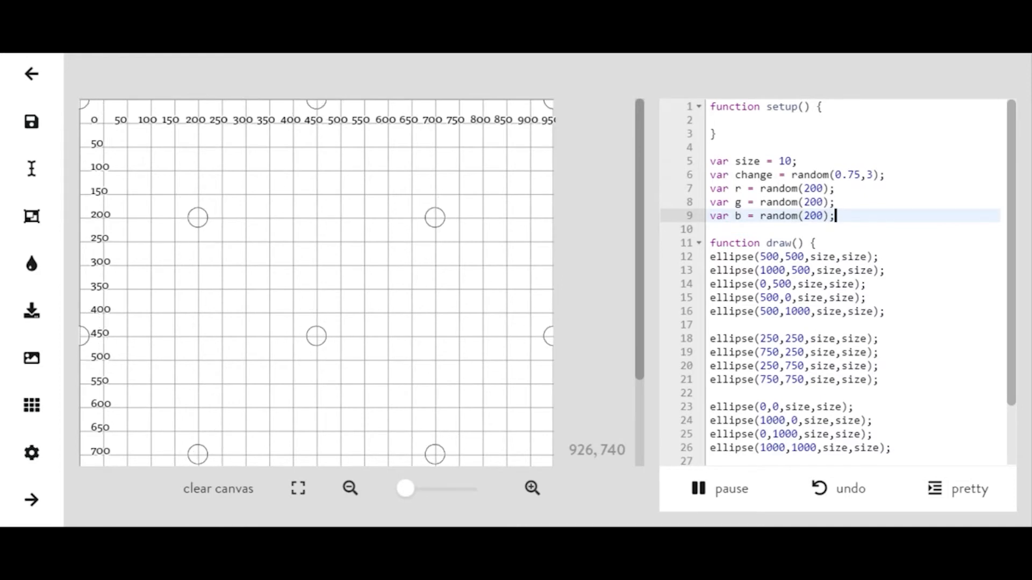
Declare var r2, g2 and b2, each set to random(2,5), below the colour variables.
{"action": "key", "text": "Enter"}
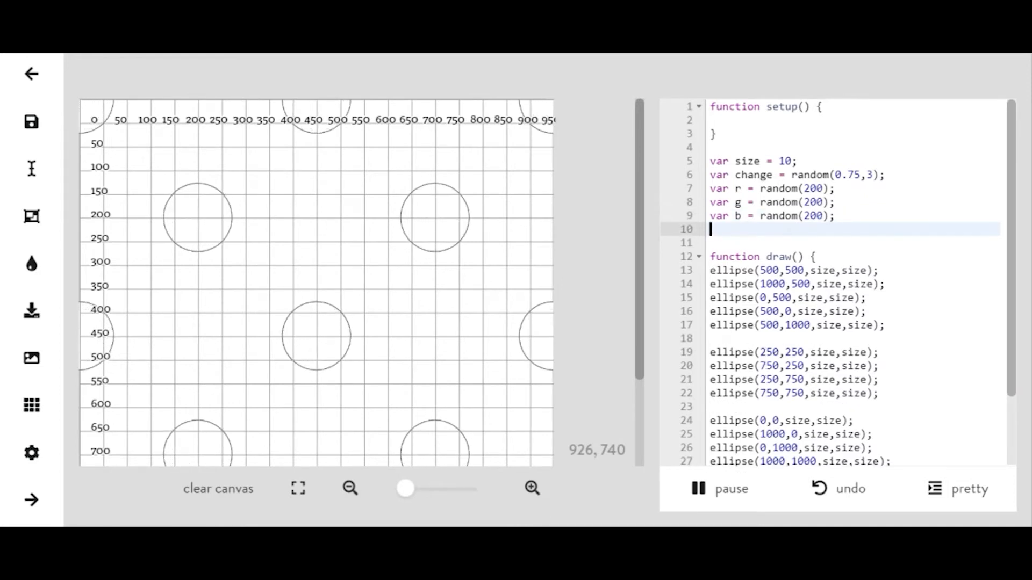
{"action": "type", "text": "var rw"}
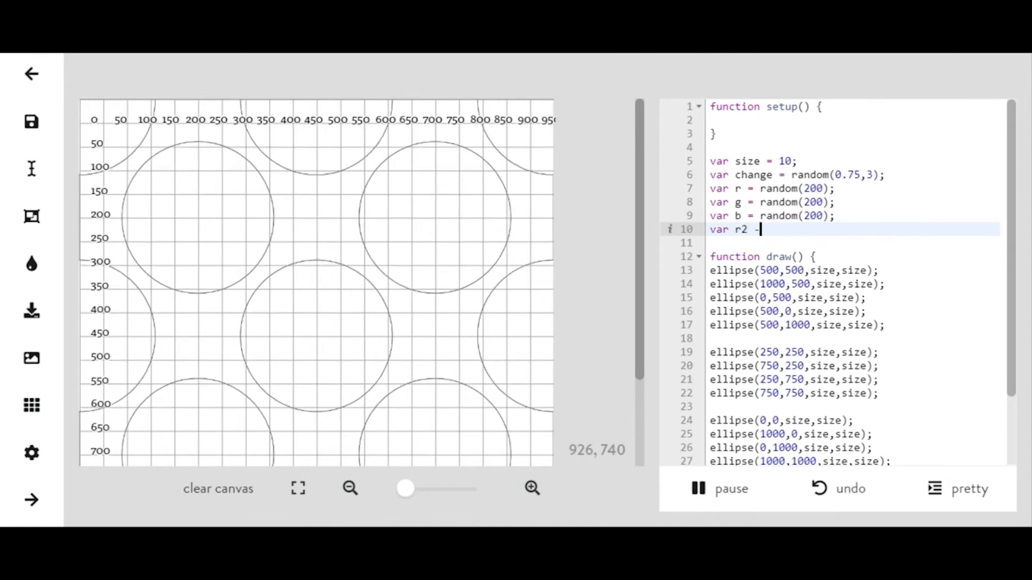
{"action": "type", "text": "= ra"}
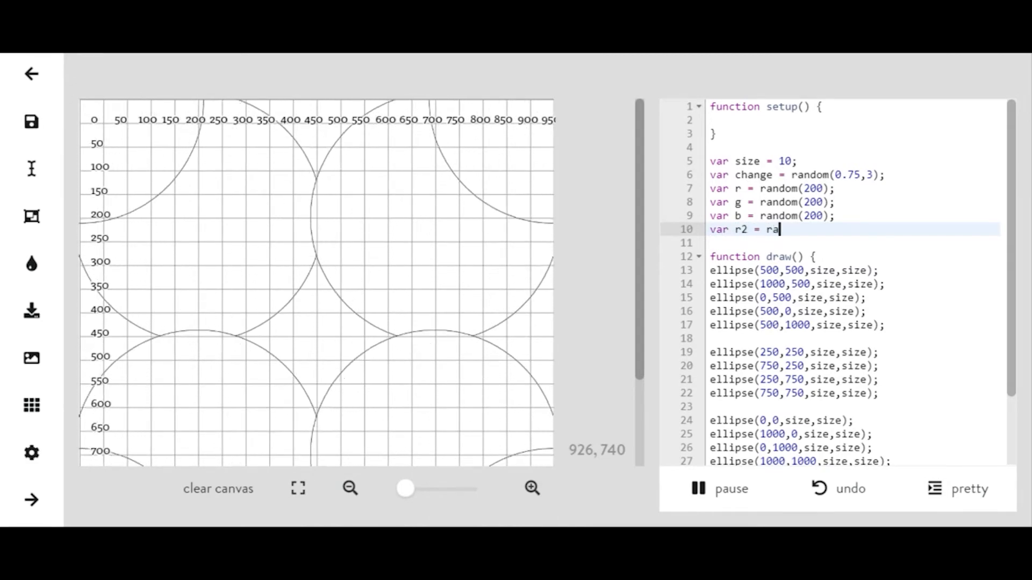
{"action": "type", "text": "ndom(2,"}
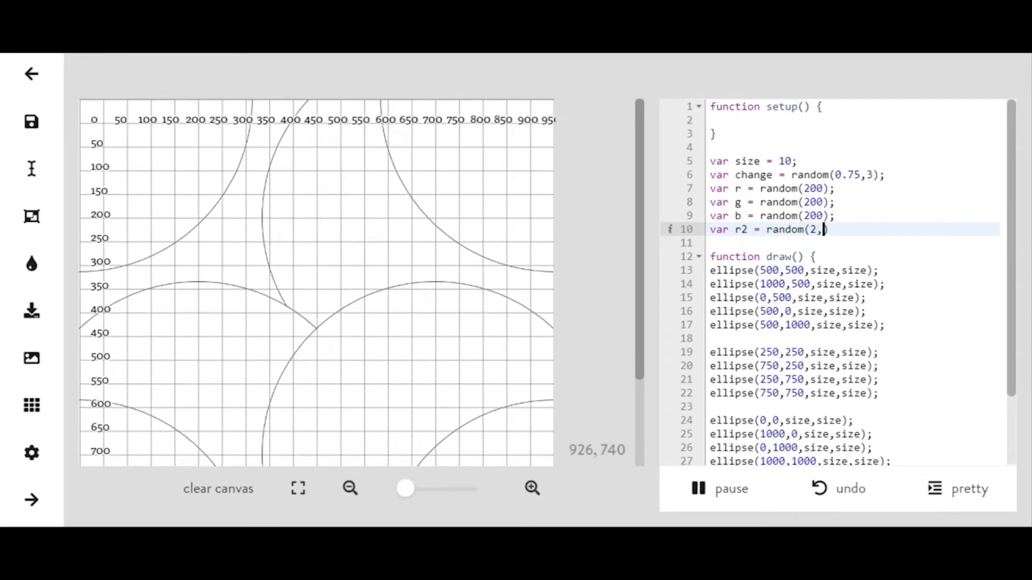
{"action": "type", "text": "5);"}
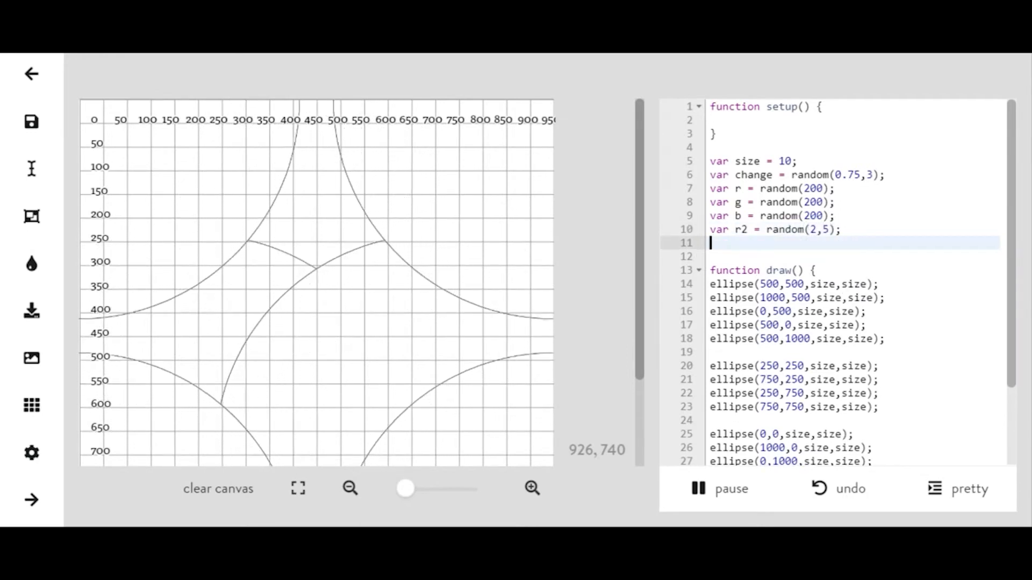
{"action": "type", "text": "var g2"}
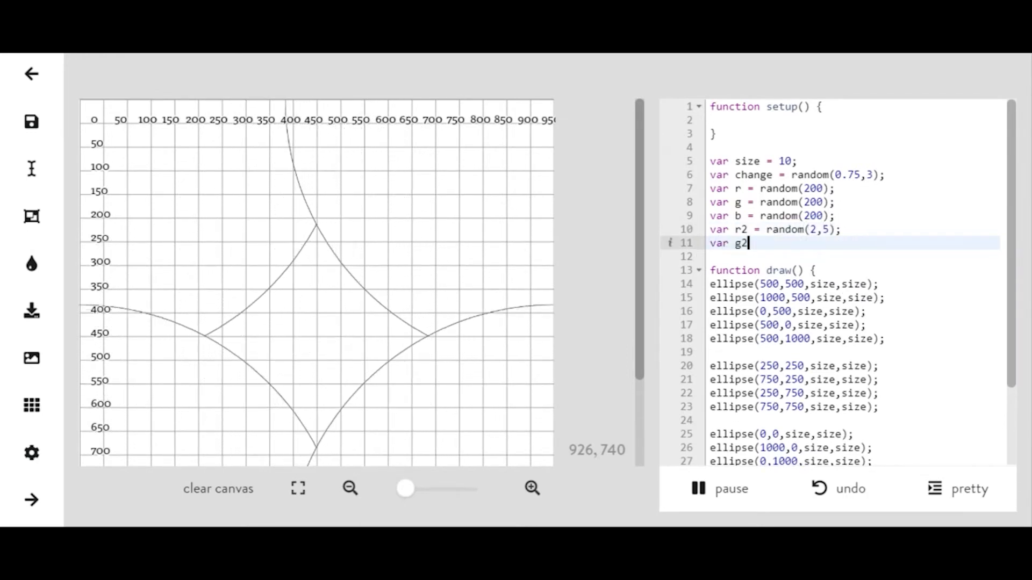
{"action": "type", "text": "= random"}
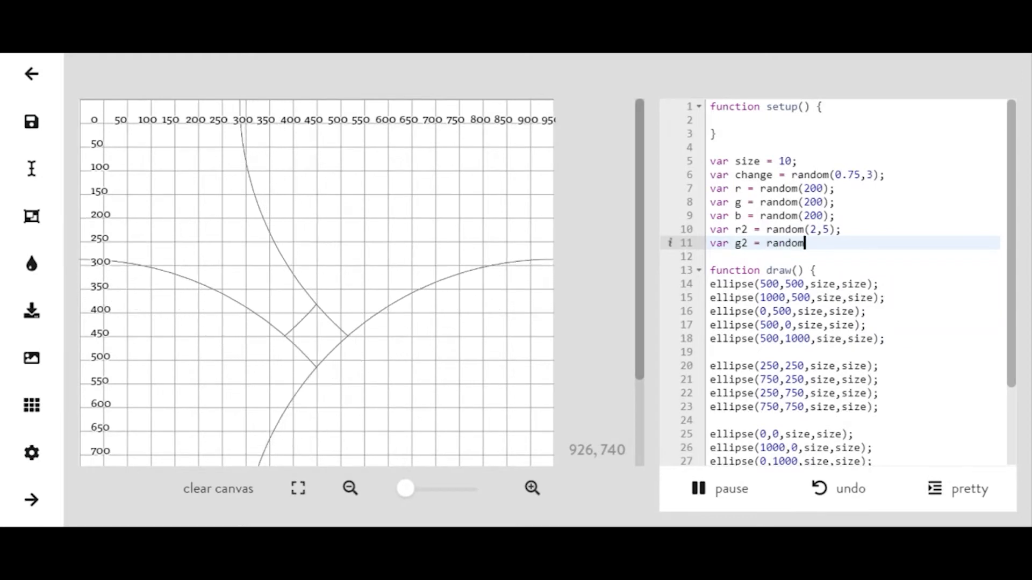
{"action": "type", "text": "(2,5);"}
{"action": "left_click", "coordinate": [853, 257]}
{"action": "type", "text": "var"}
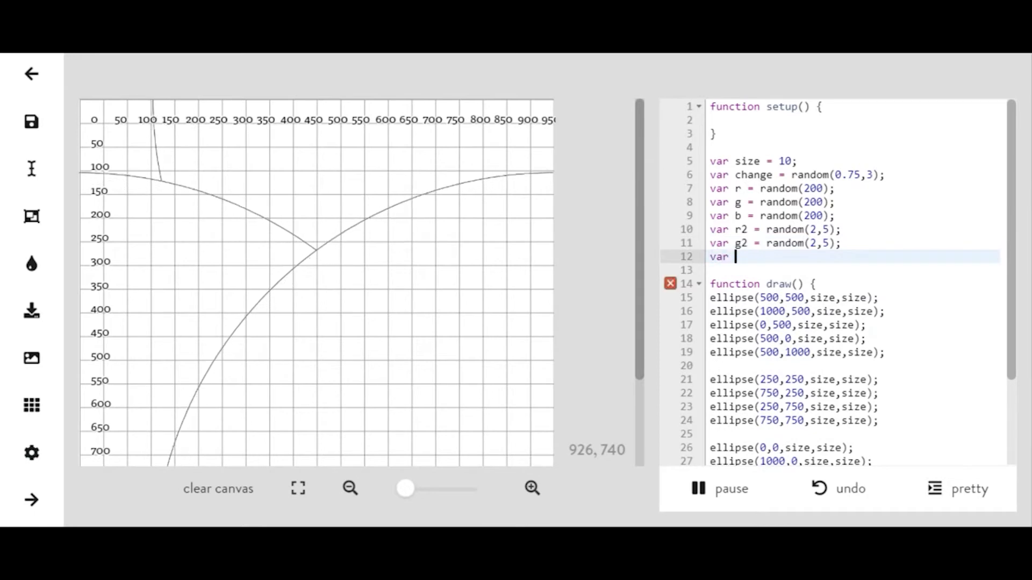
{"action": "type", "text": "b2 ="}
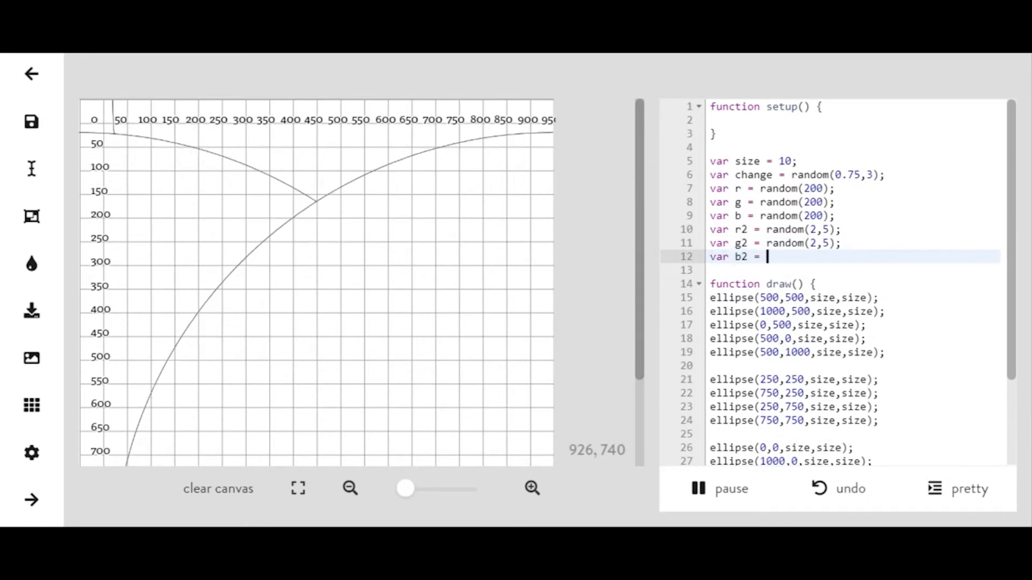
{"action": "type", "text": "random(2,5)'"}
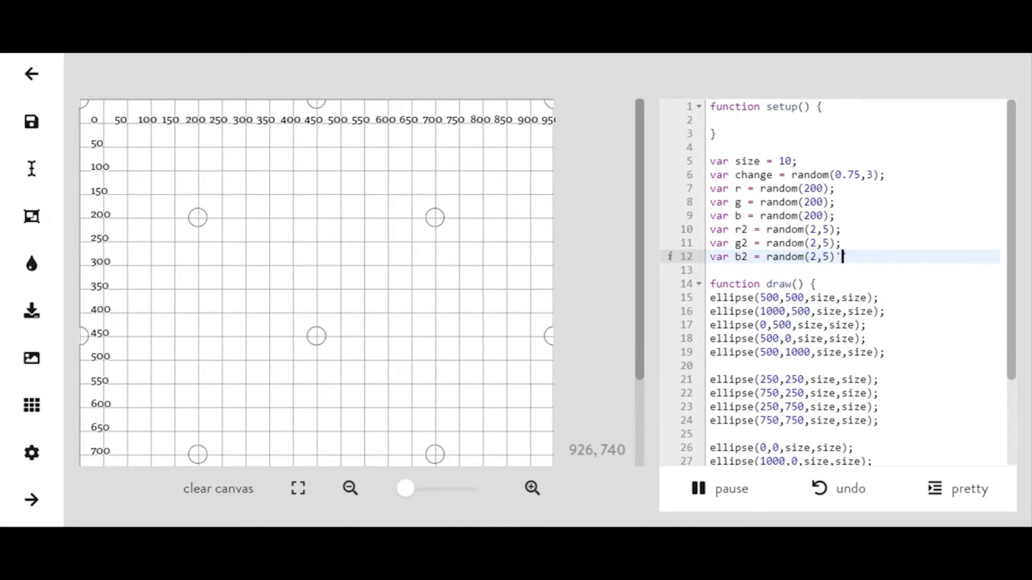
{"action": "type", "text": ";"}
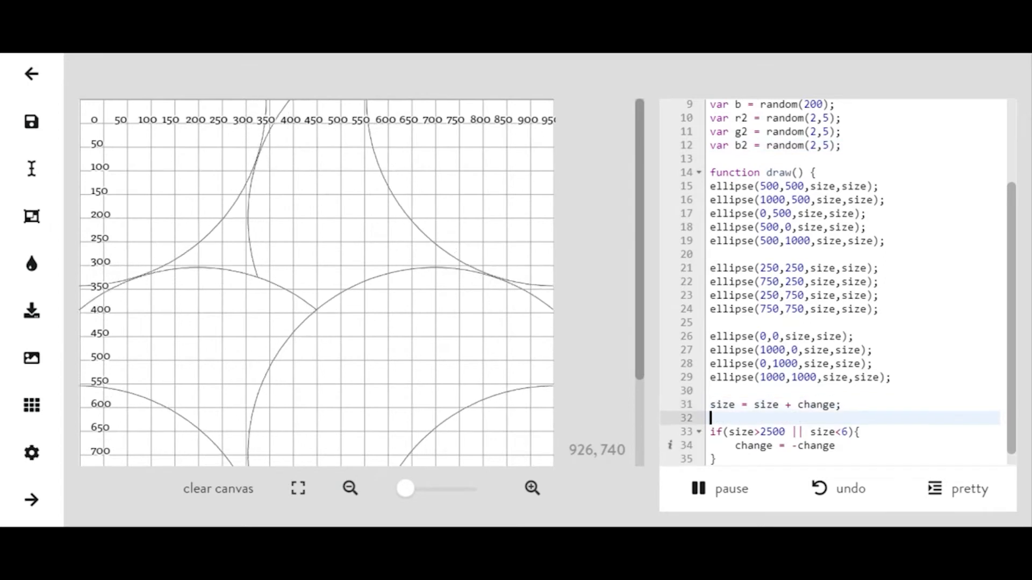
Add r = r + r2; g = g + g2; b = b + b2; in draw().
{"action": "type", "text": "r ="}
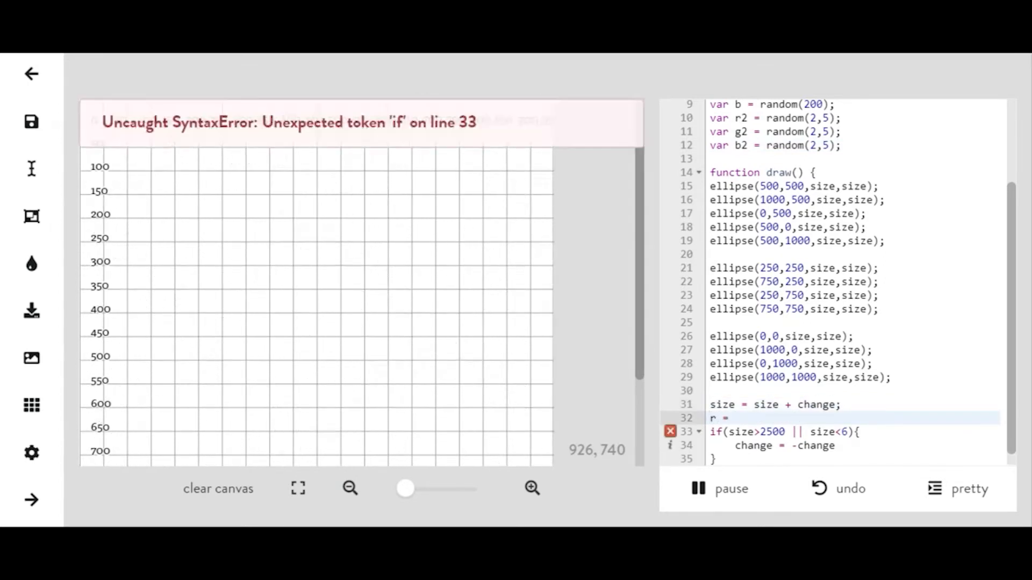
{"action": "type", "text": "r+"}
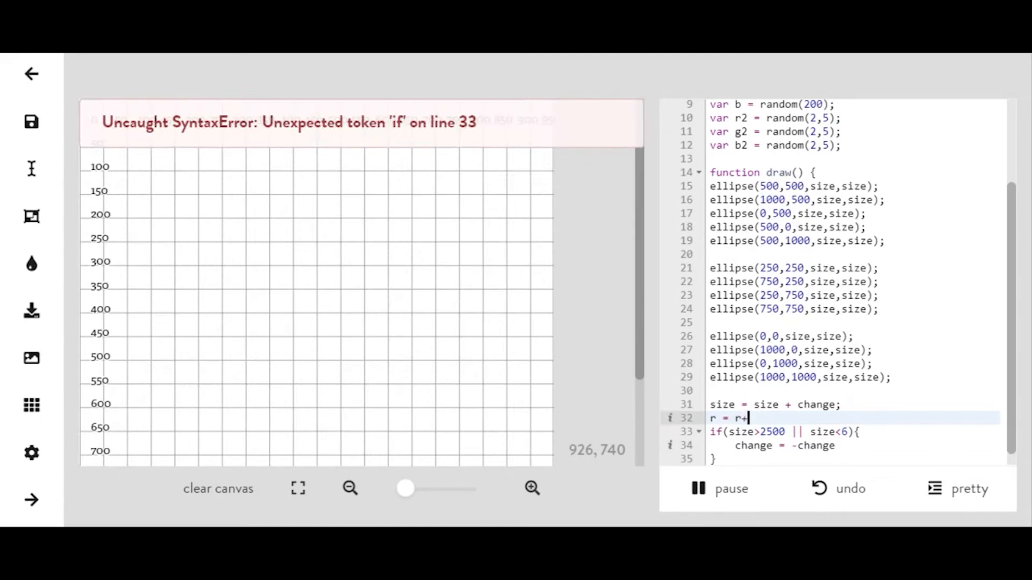
{"action": "key", "text": "Backspace"}
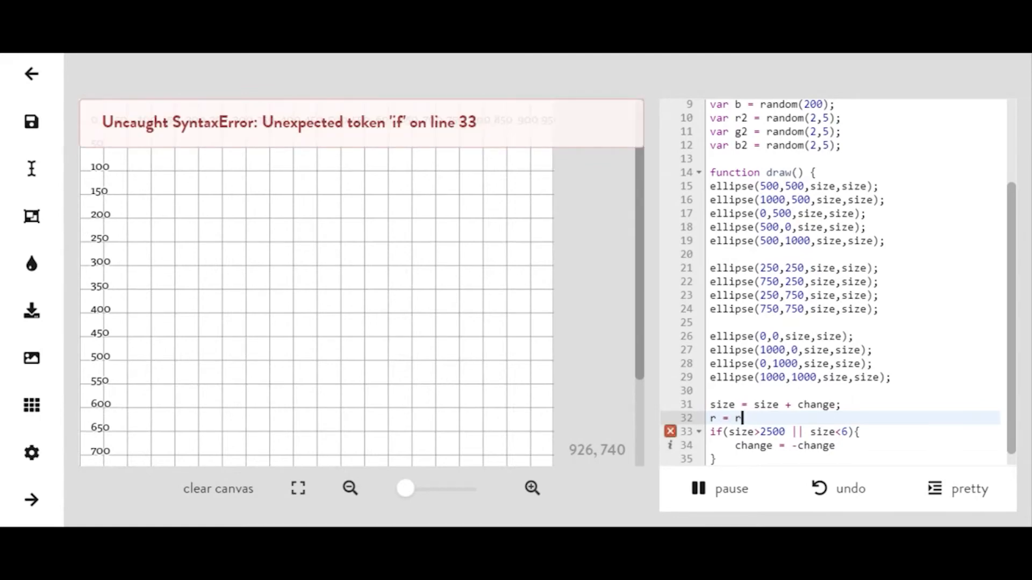
{"action": "type", "text": "+ r2;"}
{"action": "type", "text": "g ="}
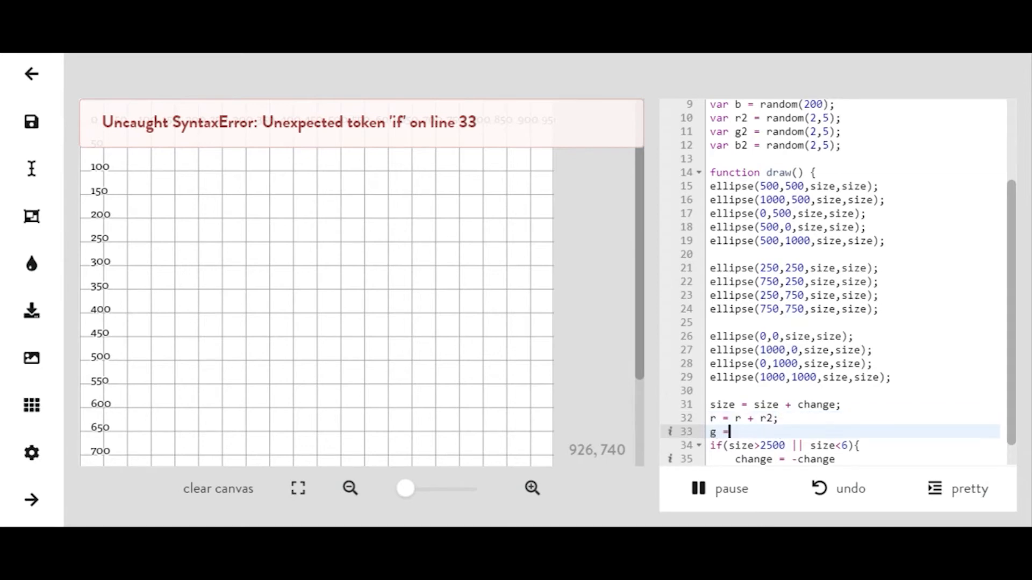
{"action": "type", "text": "g + g2;"}
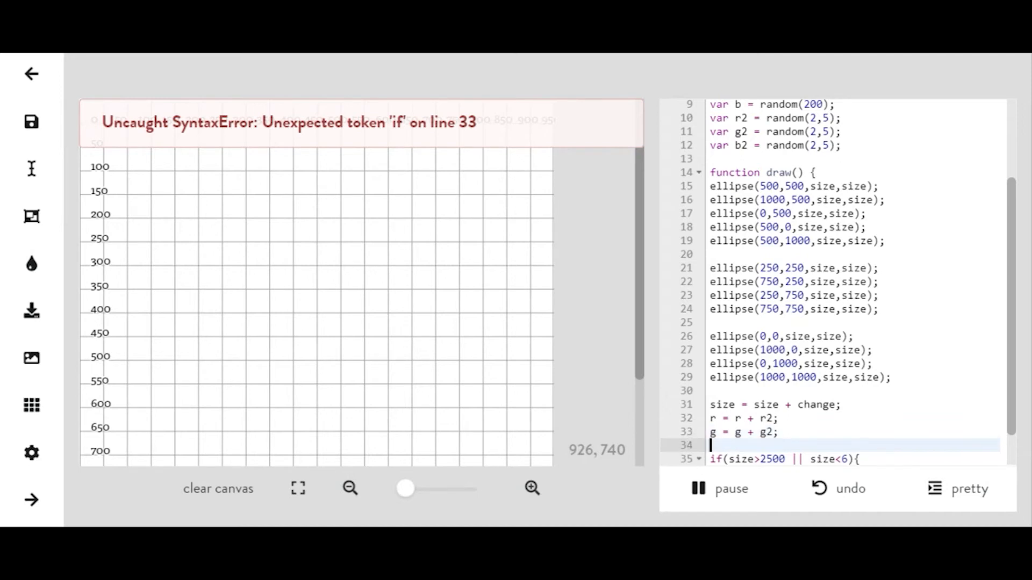
{"action": "type", "text": "b = b"}
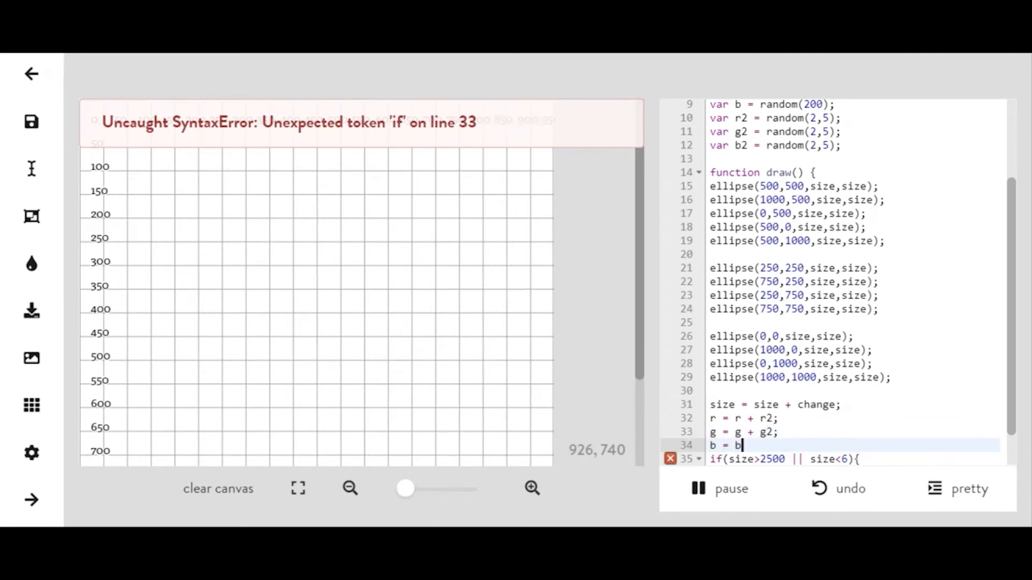
{"action": "type", "text": "+ b2"}
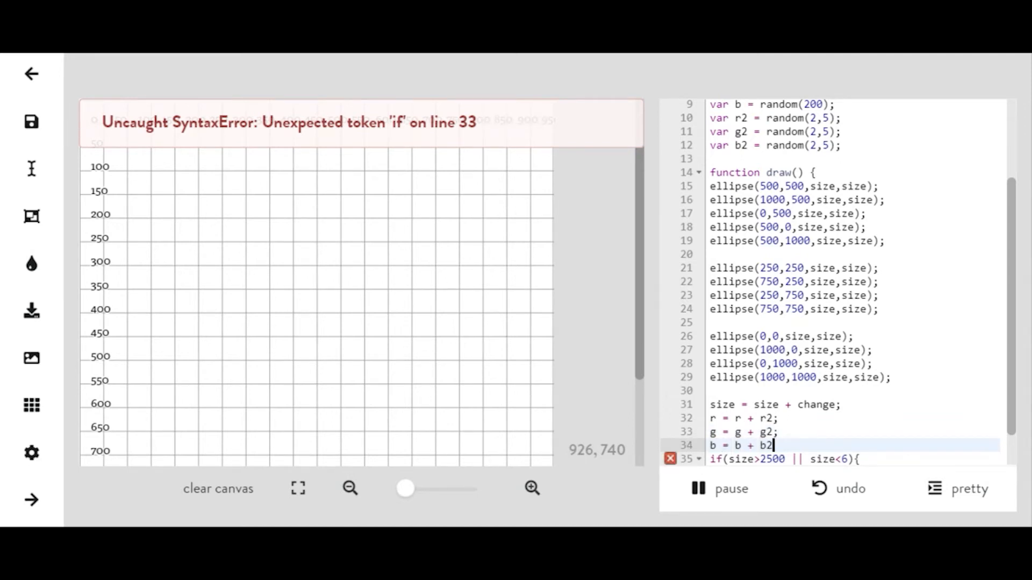
{"action": "type", "text": ";"}
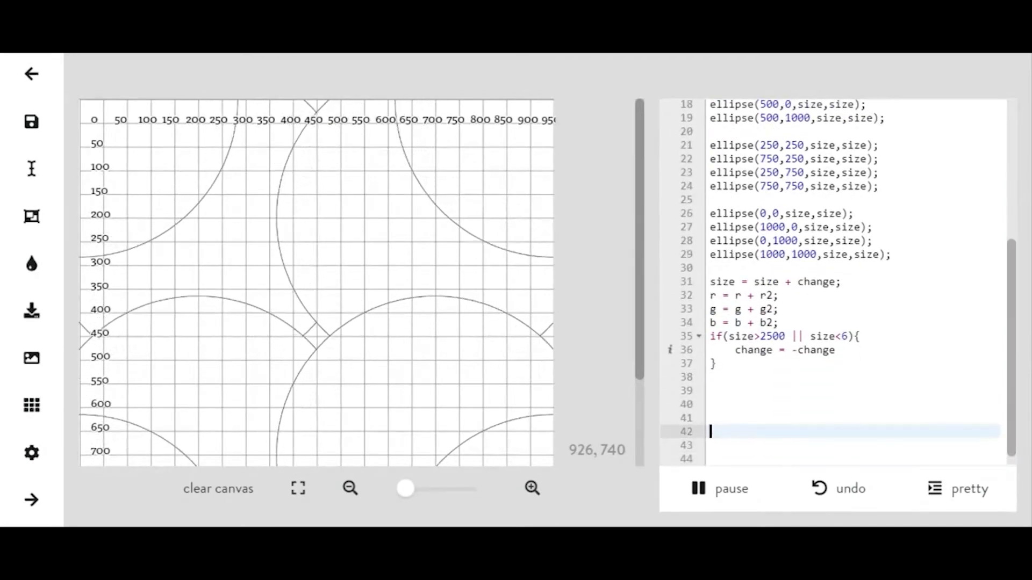
Add if(r<0 || r>200){ r2 = -r2 } below the size check.
{"action": "type", "text": "if("}
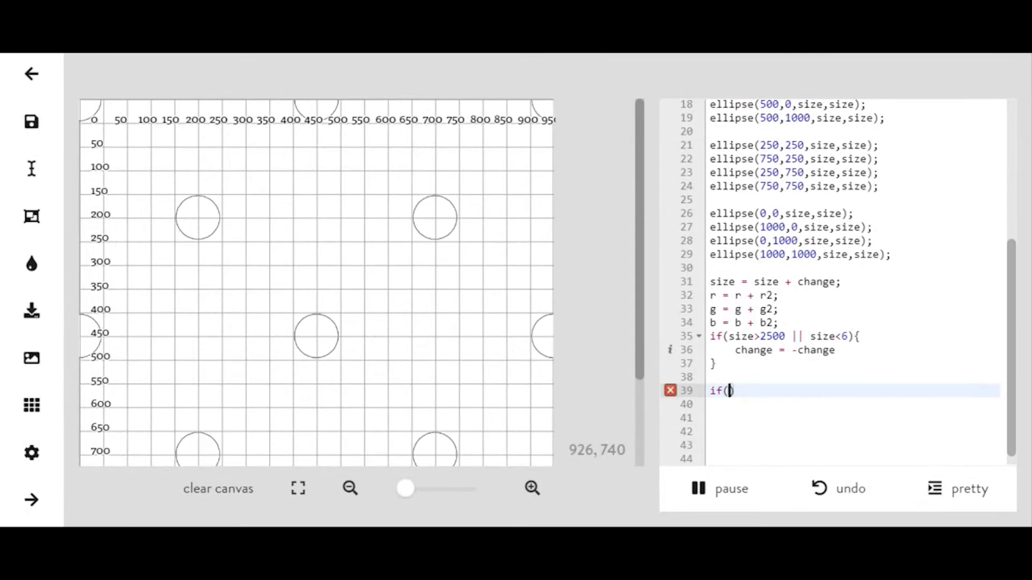
{"action": "type", "text": "r)"}
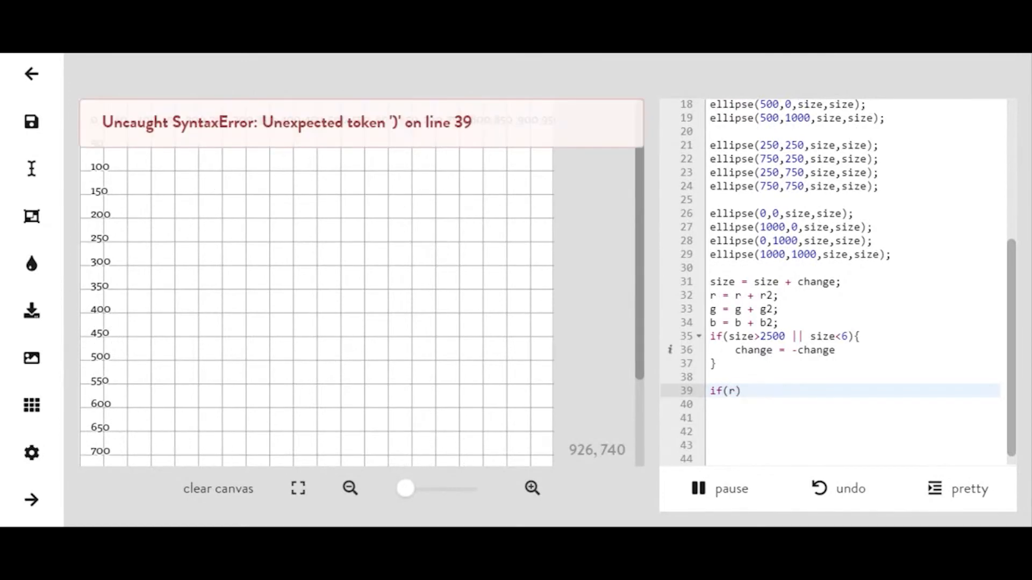
{"action": "type", "text": "<"}
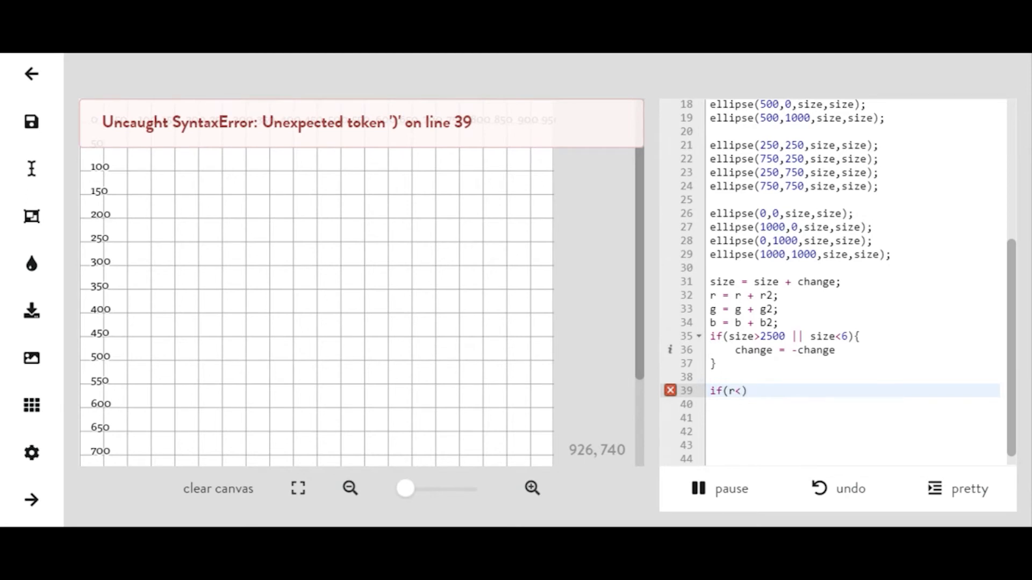
{"action": "type", "text": "0"}
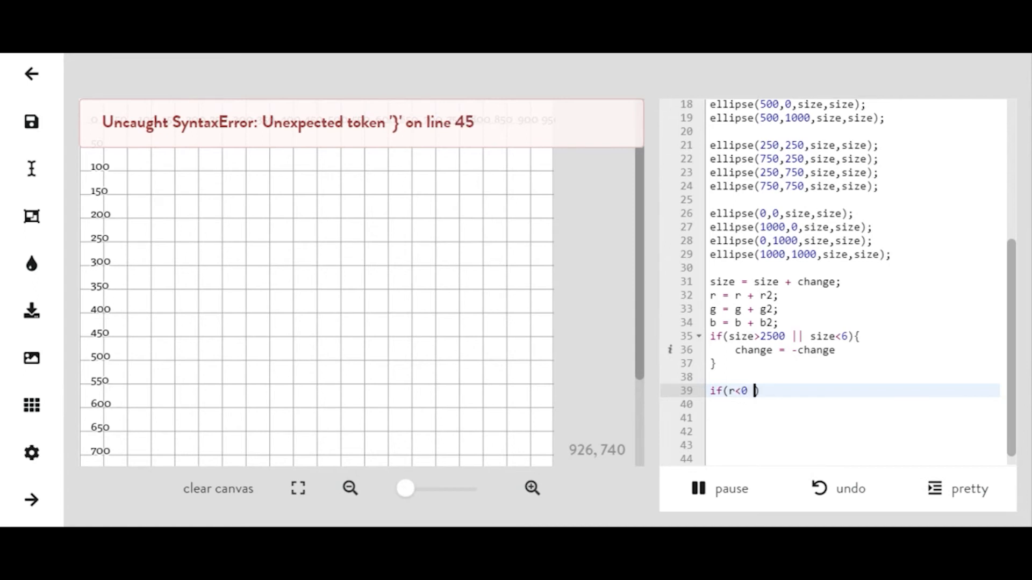
{"action": "type", "text": "|| r"}
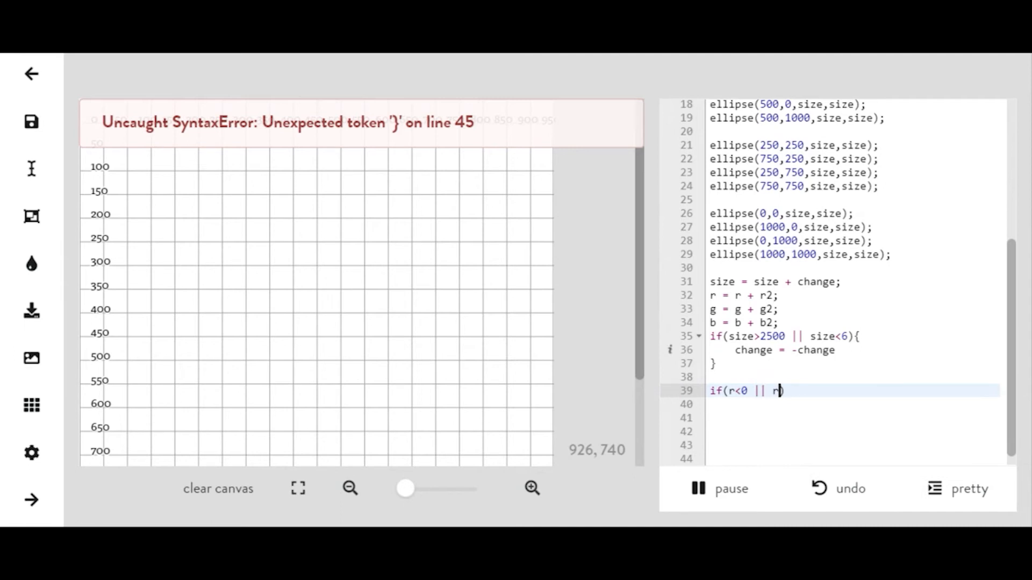
{"action": "type", "text": ">"}
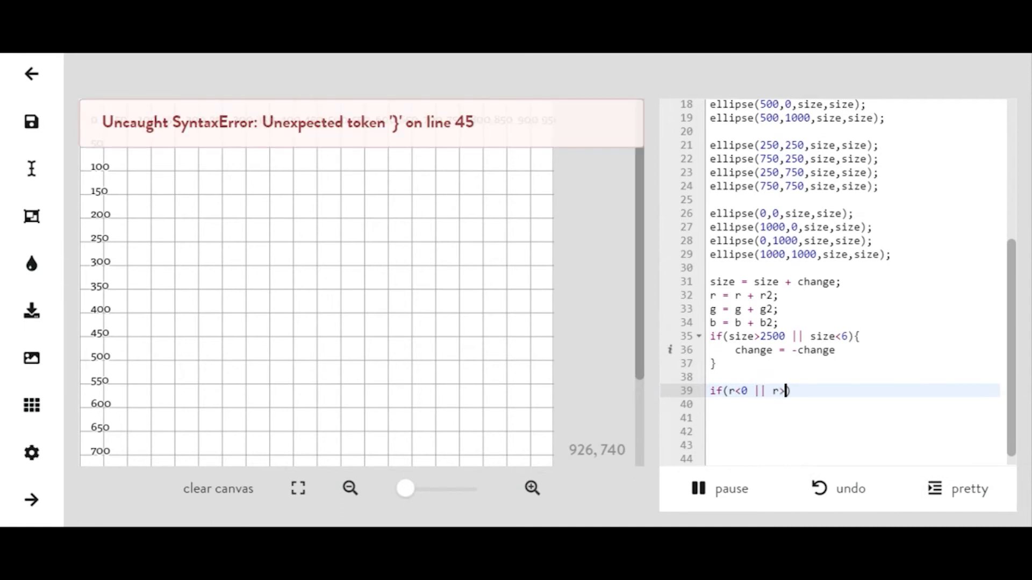
{"action": "type", "text": "200)"}
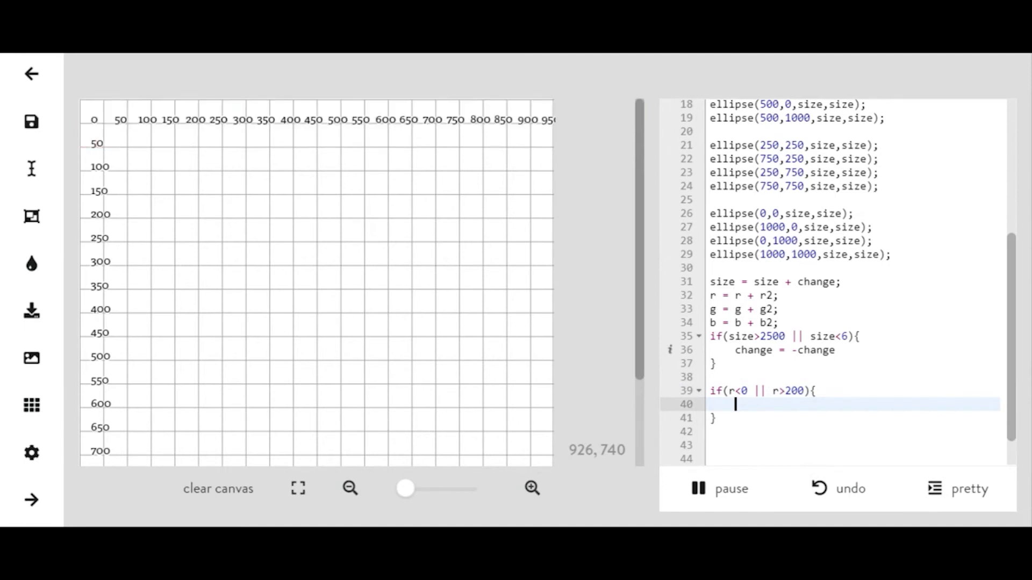
{"action": "type", "text": "2"}
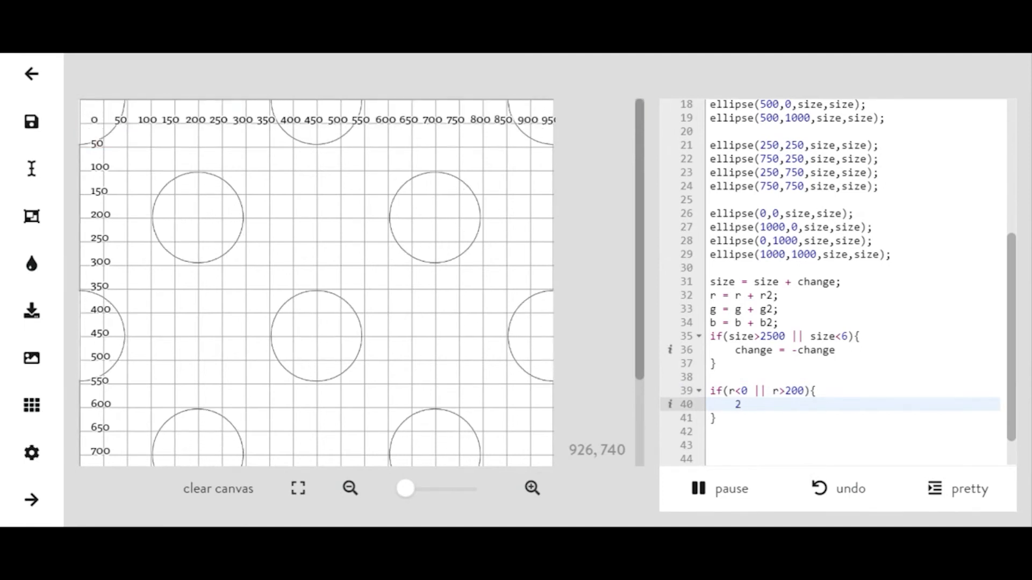
{"action": "type", "text": "r2 ="}
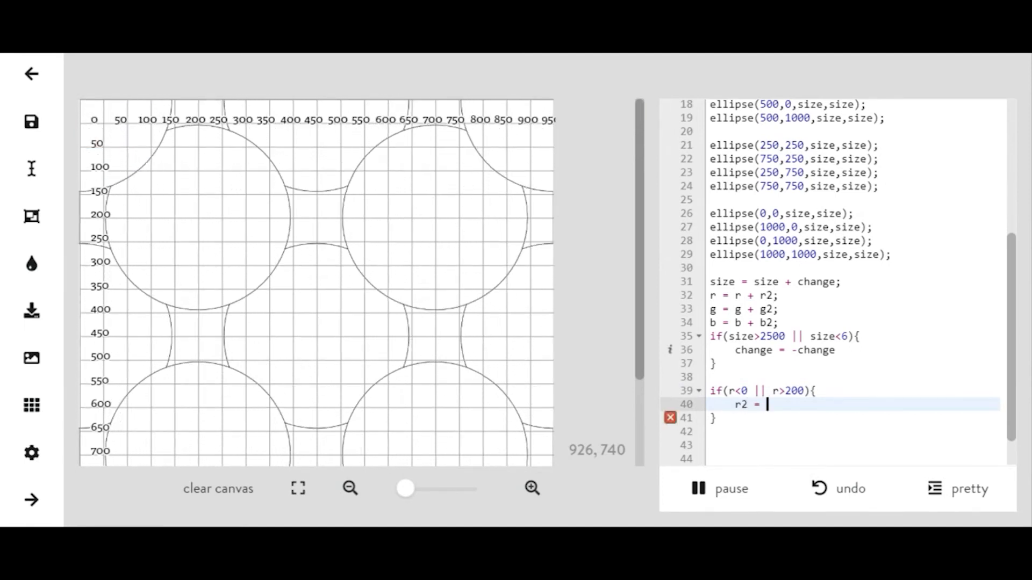
{"action": "type", "text": "-r2"}
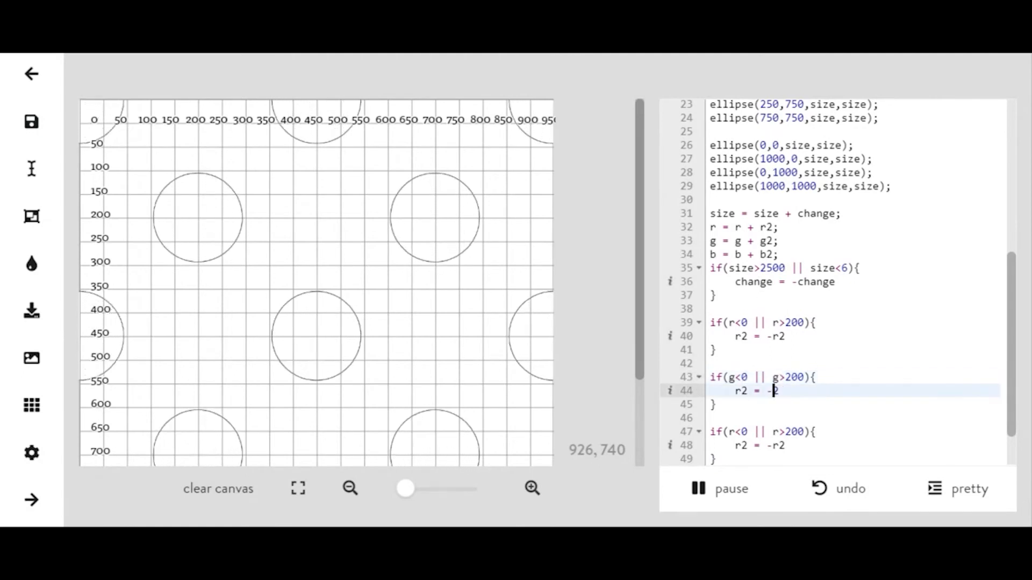
Edit the duplicated checks so g flips g2 and b flips b2 outside 0–200.
{"action": "type", "text": "g = -g2"}
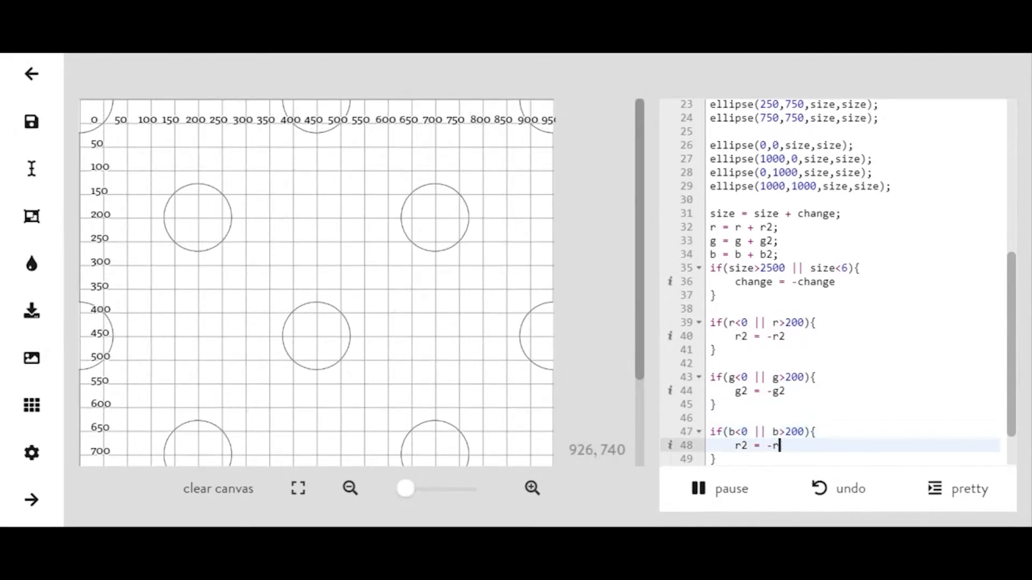
{"action": "type", "text": "2"}
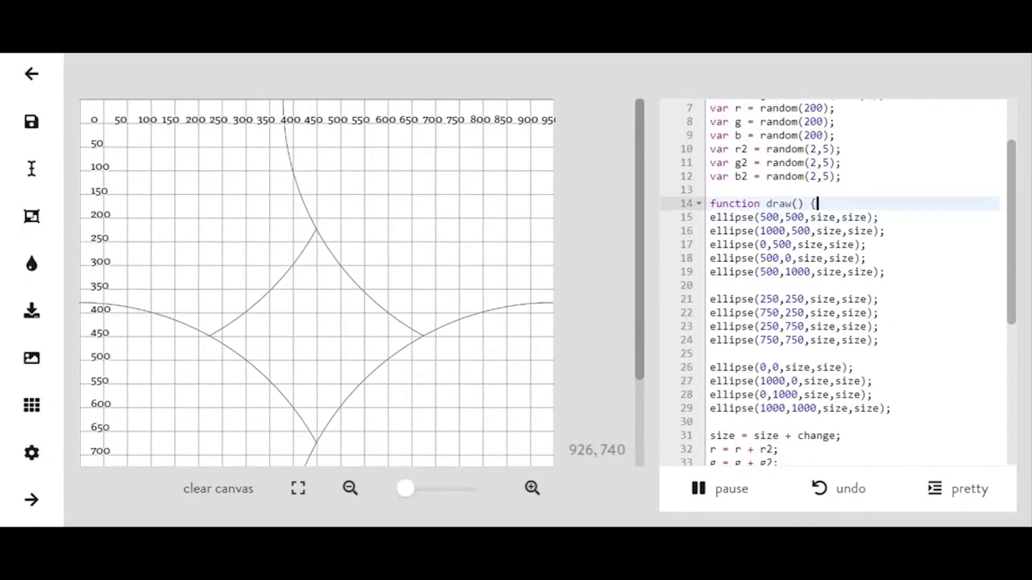
Add noFill(); and strokeWeight(3); at the top of draw, then start a new line.
{"action": "type", "text": "noF"}
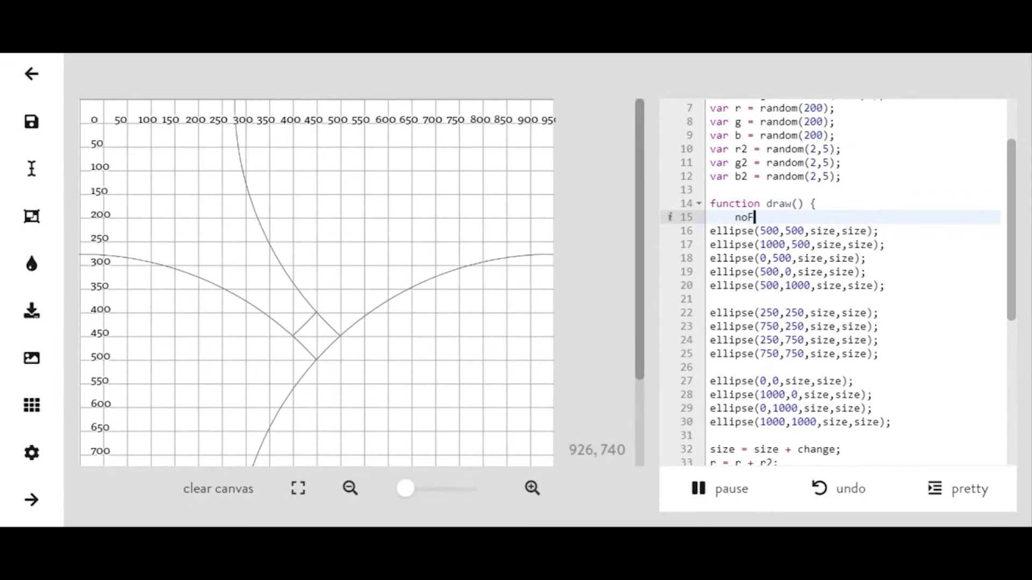
{"action": "type", "text": "ill();"}
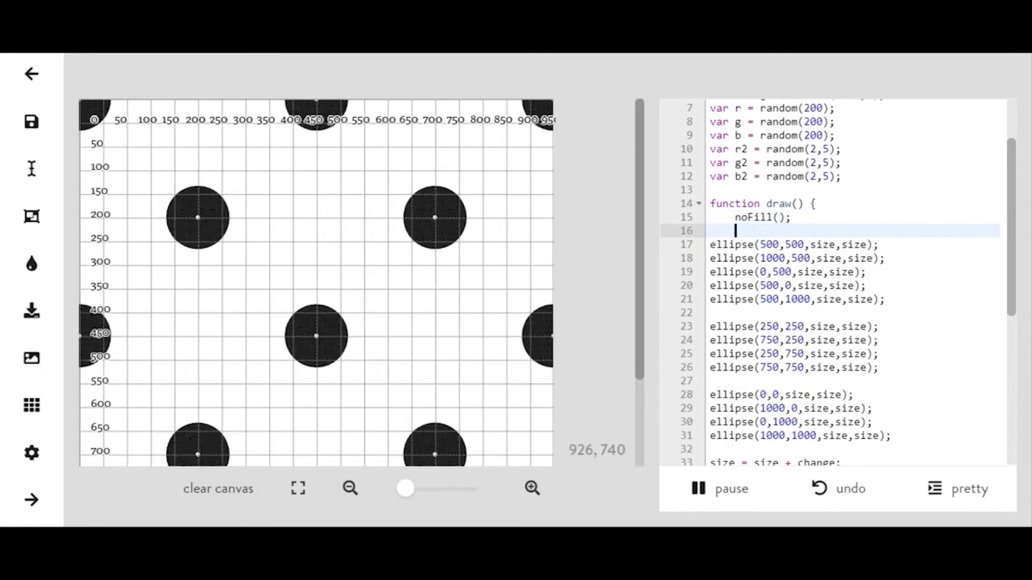
{"action": "type", "text": "str"}
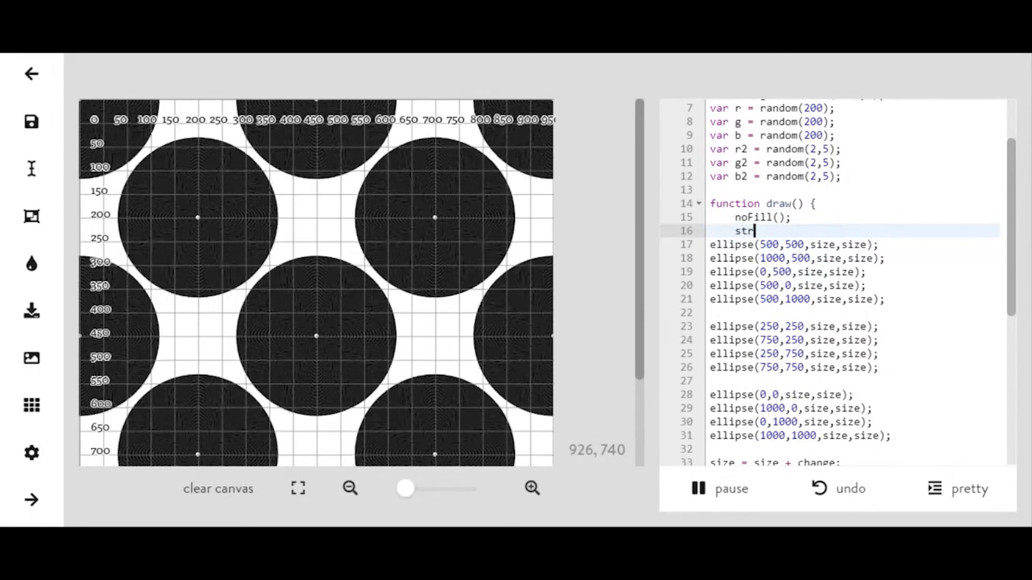
{"action": "type", "text": "okeWeigh"}
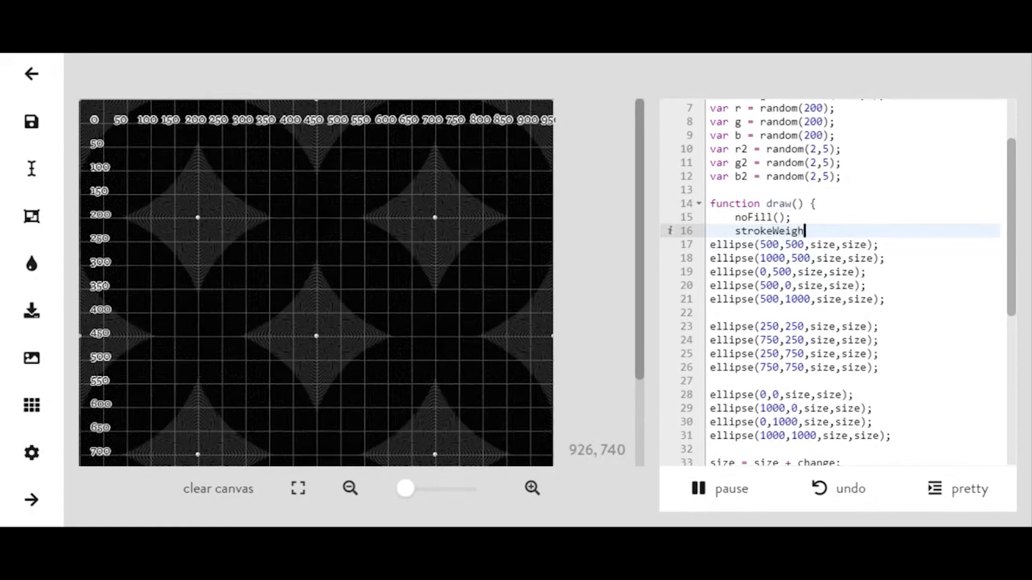
{"action": "type", "text": "()"}
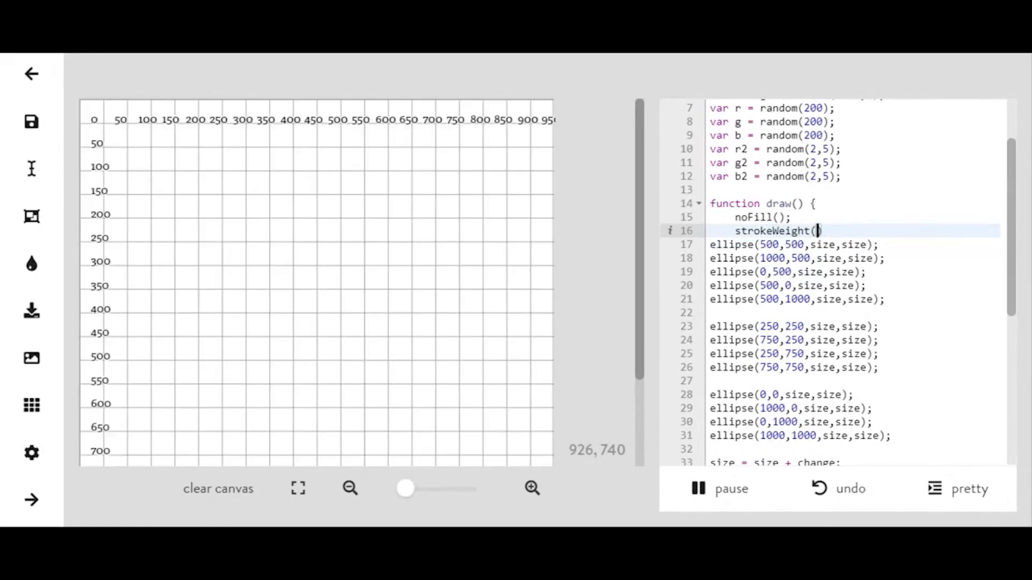
{"action": "type", "text": "3)"}
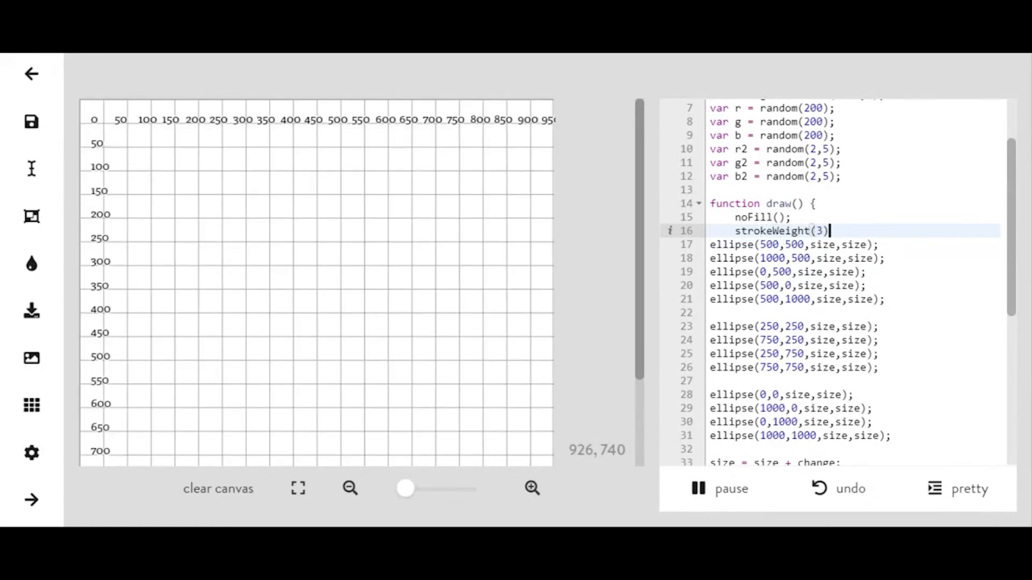
{"action": "key", "text": "Enter"}
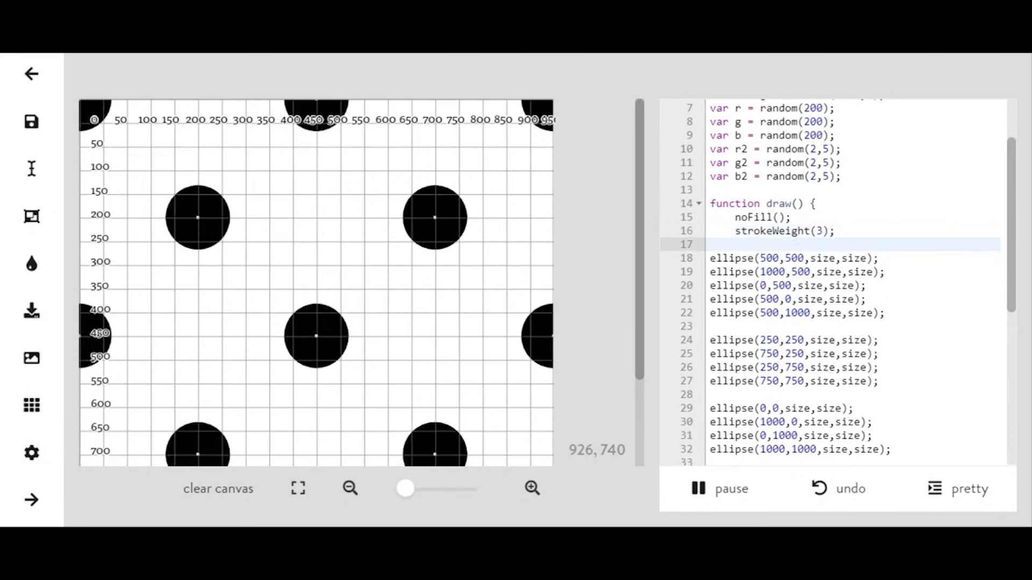
Add stroke(r,g,b,255-r) before the first ellipse group and start a stroke( before the second.
{"action": "type", "text": "stroke"}
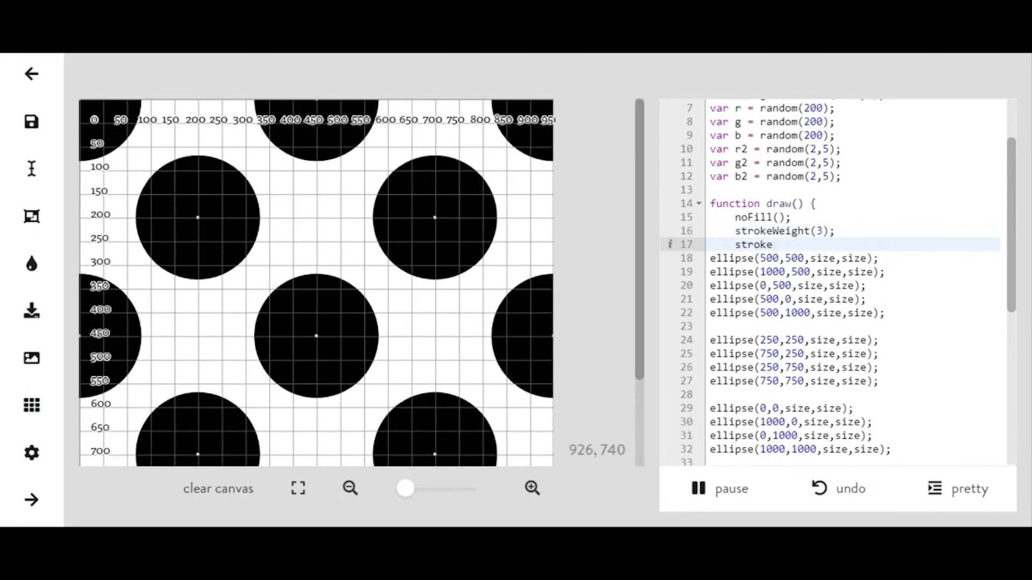
{"action": "type", "text": "r,)"}
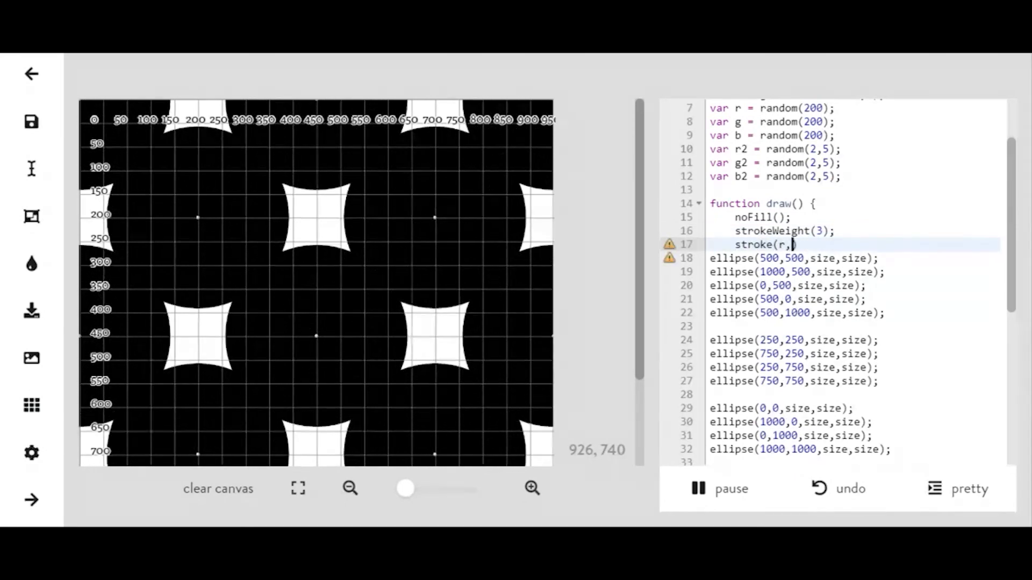
{"action": "type", "text": "g,"}
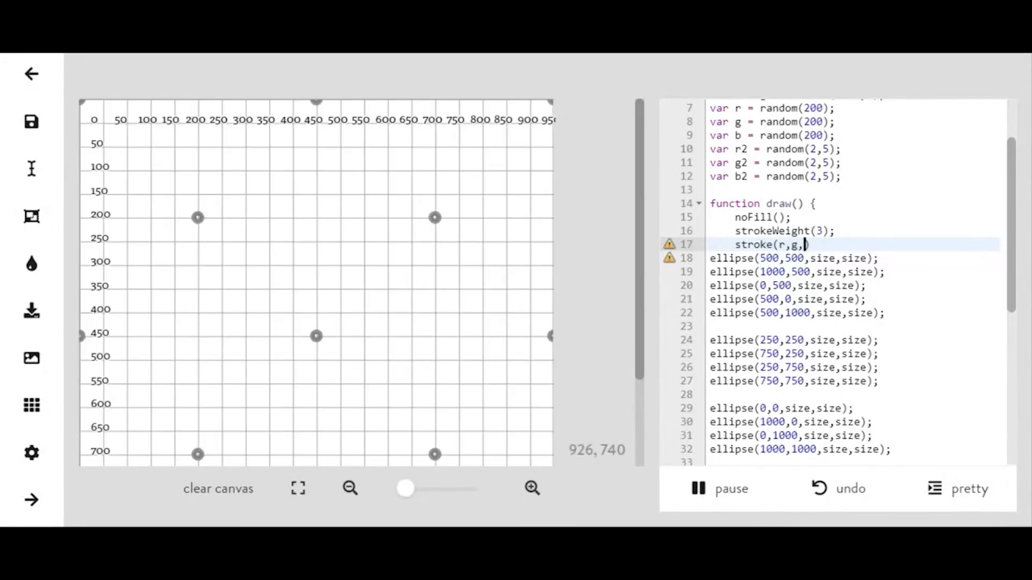
{"action": "type", "text": "b,"}
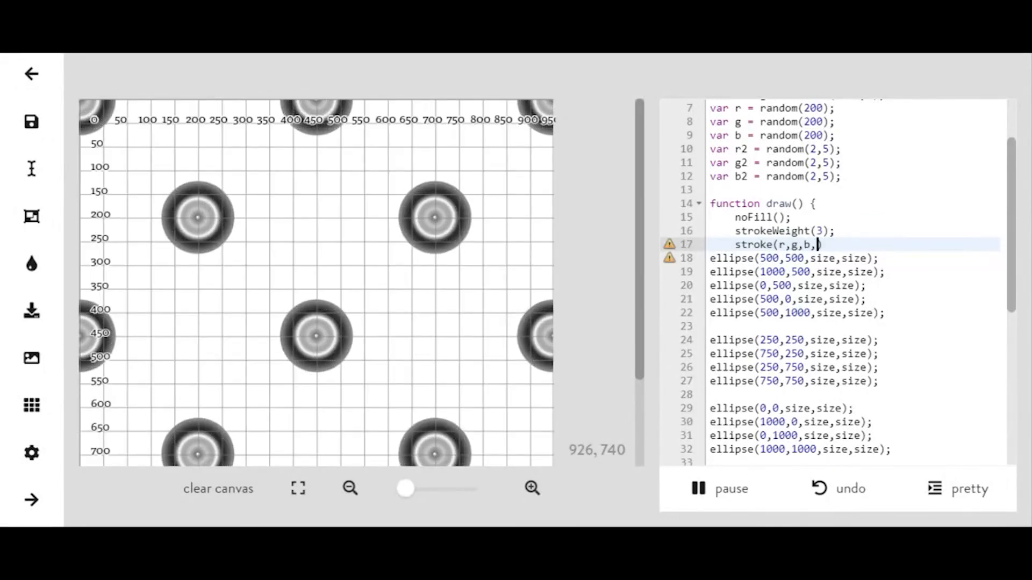
{"action": "type", "text": "255)"}
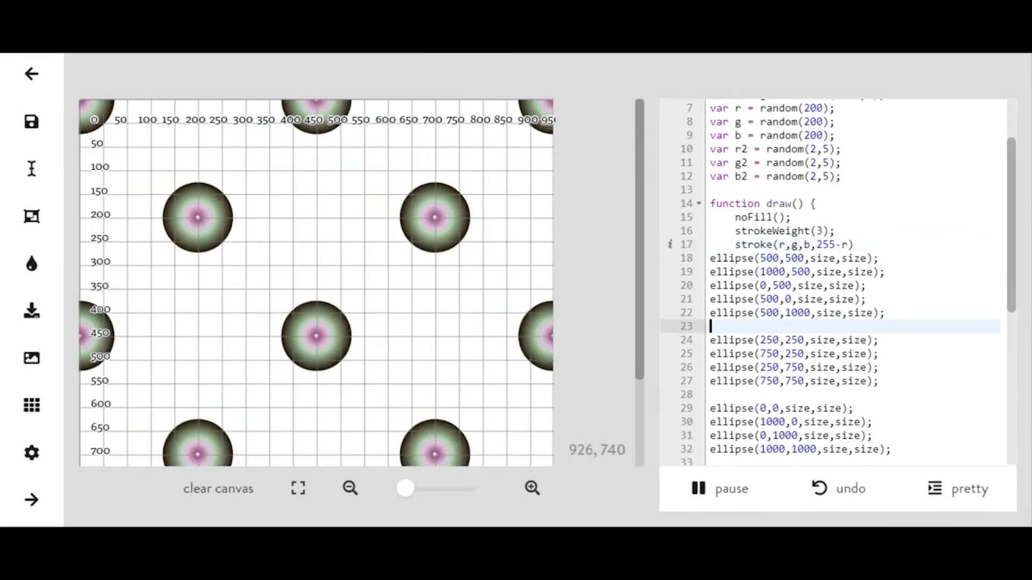
{"action": "type", "text": "stroke"}
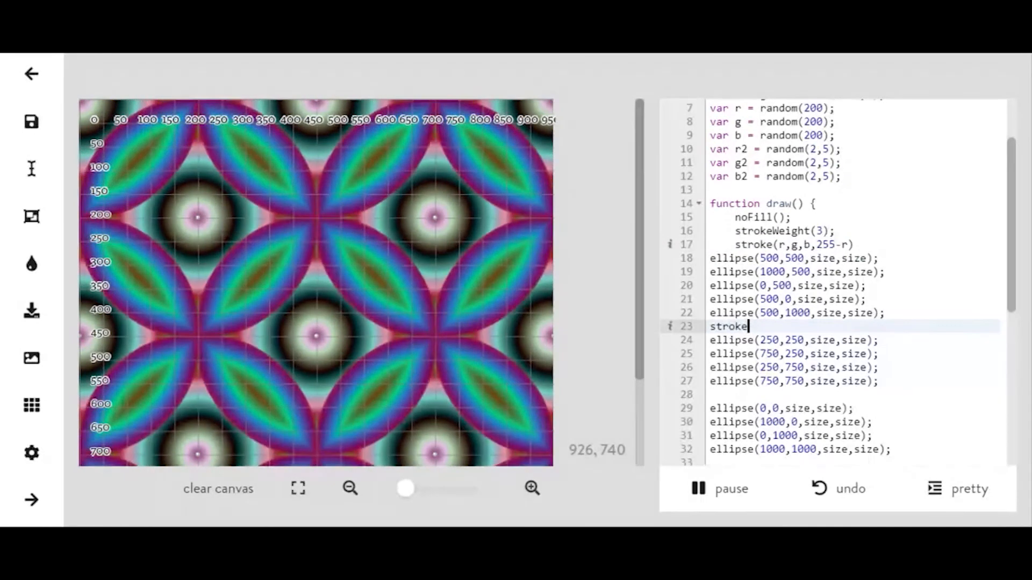
{"action": "type", "text": "()"}
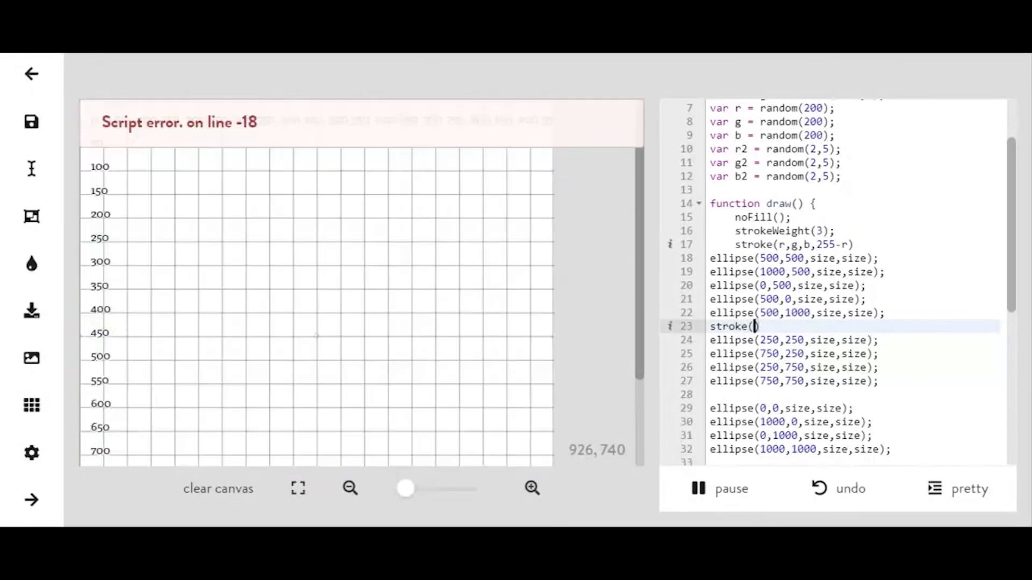
Set stroke(b,g,g,g) for the quarter-point circles and stroke(g,b,r,b) for the corner circles, then hide the grid.
{"action": "type", "text": "b,g,g,g"}
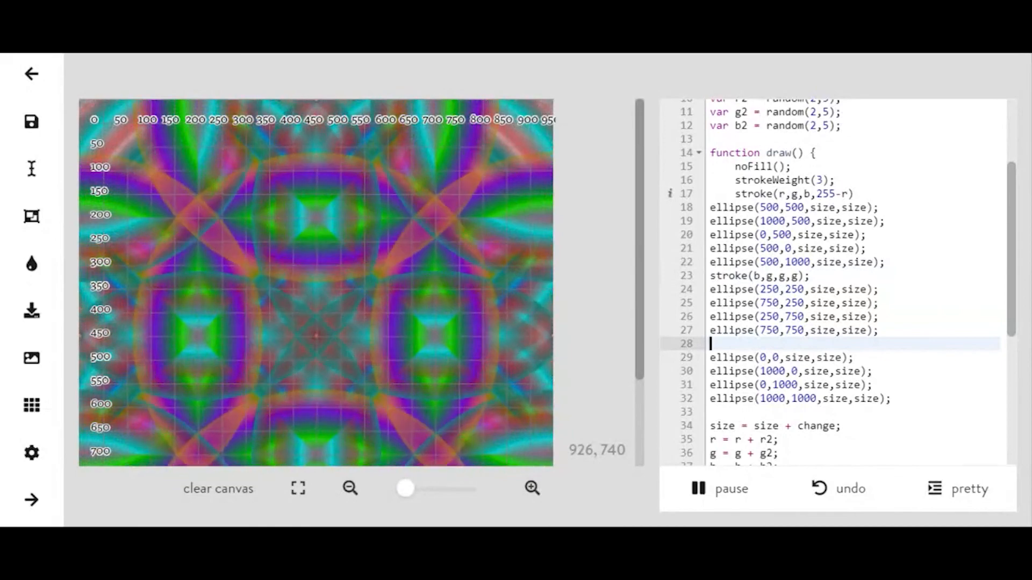
{"action": "type", "text": "stroke(g,b,r)"}
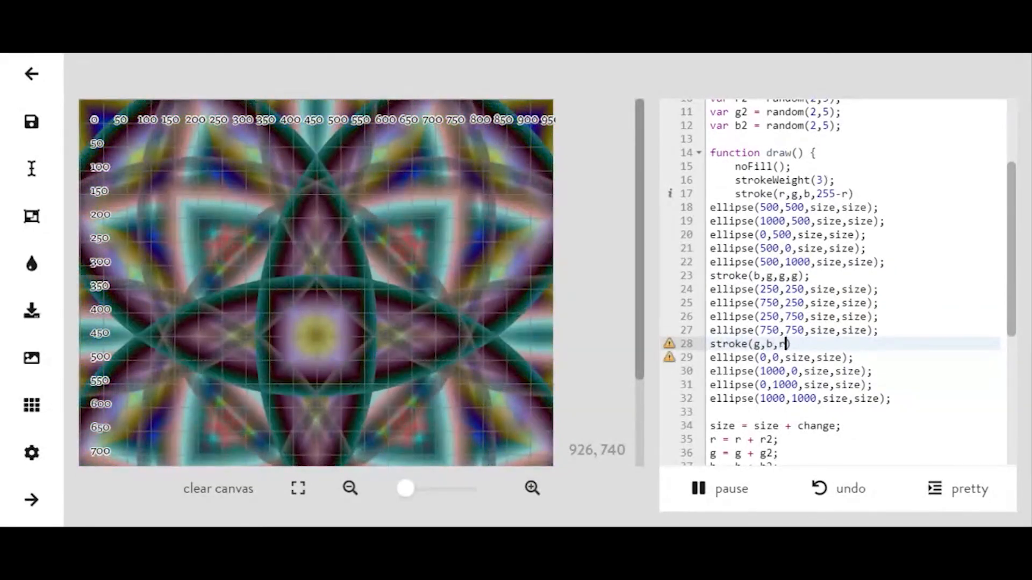
{"action": "type", "text": ",b"}
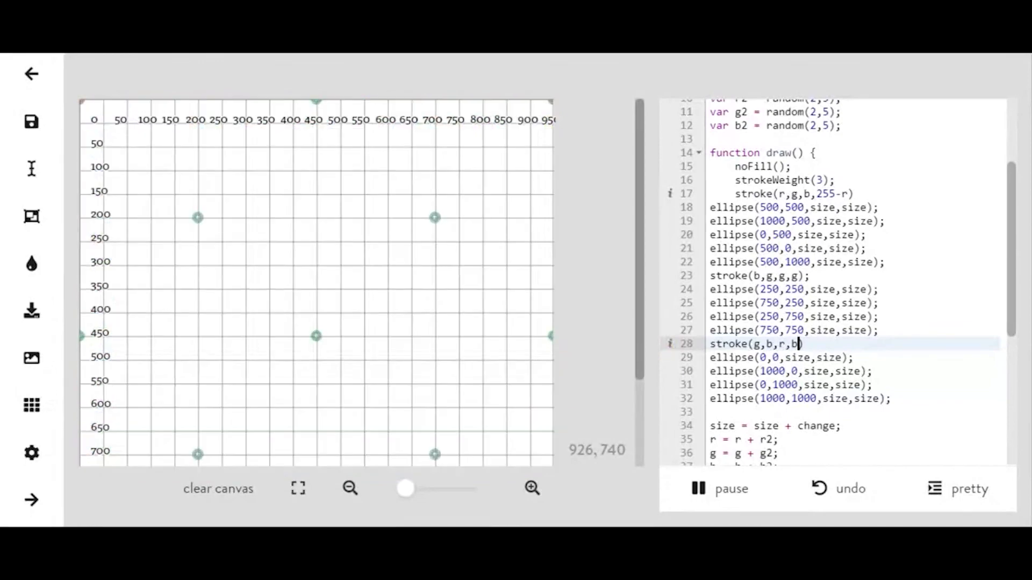
{"action": "left_click", "coordinate": [30, 404]}
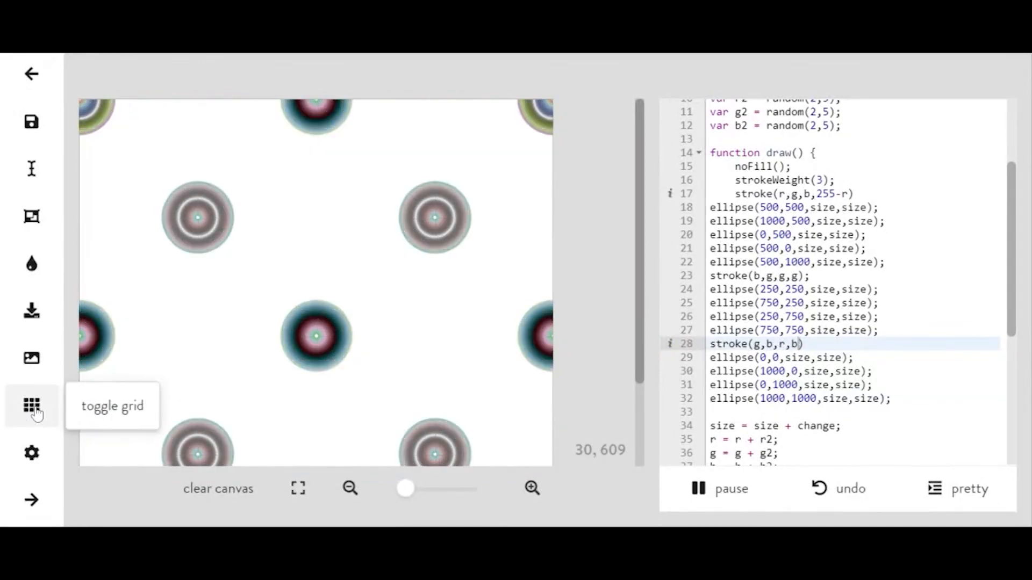